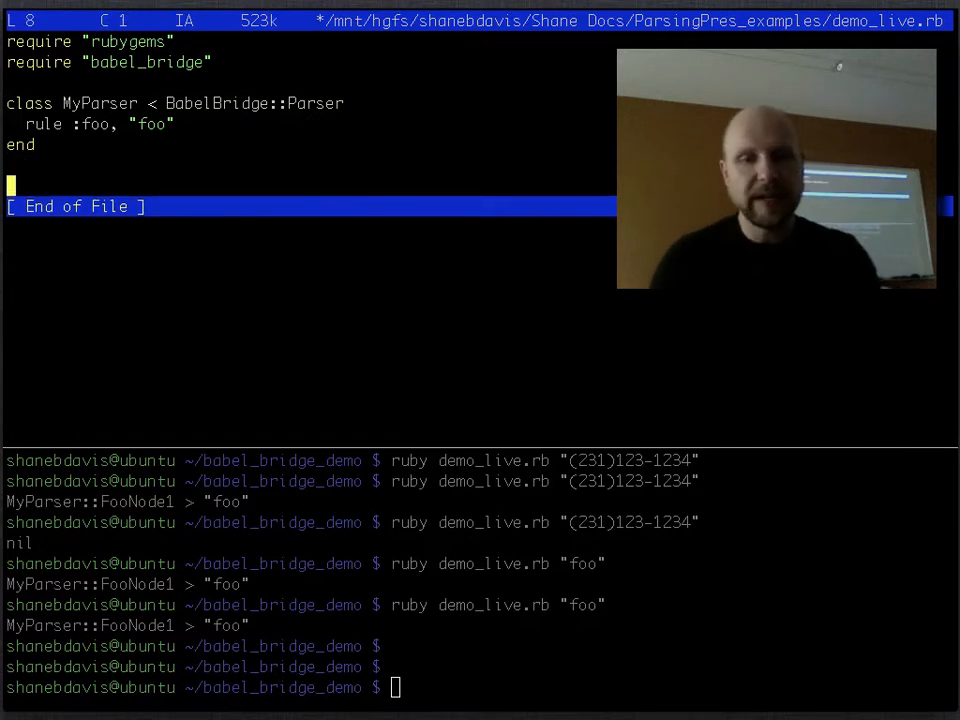
Add a line printing MyParser.new.parse("foo").inspect to the script and save it
type("Mu")
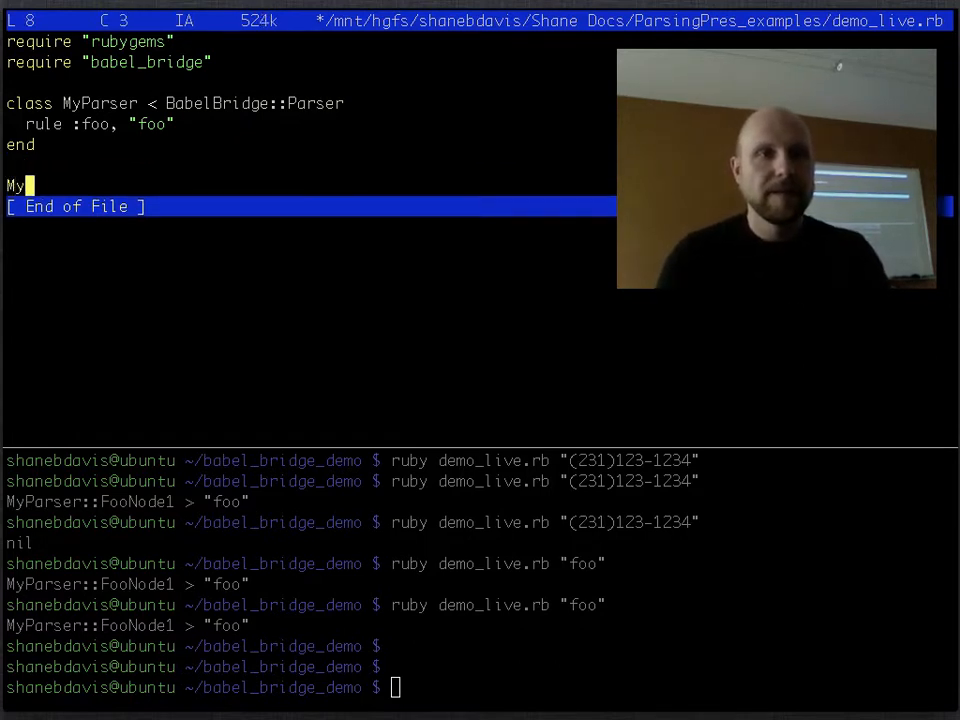
type("Parser.new.p")
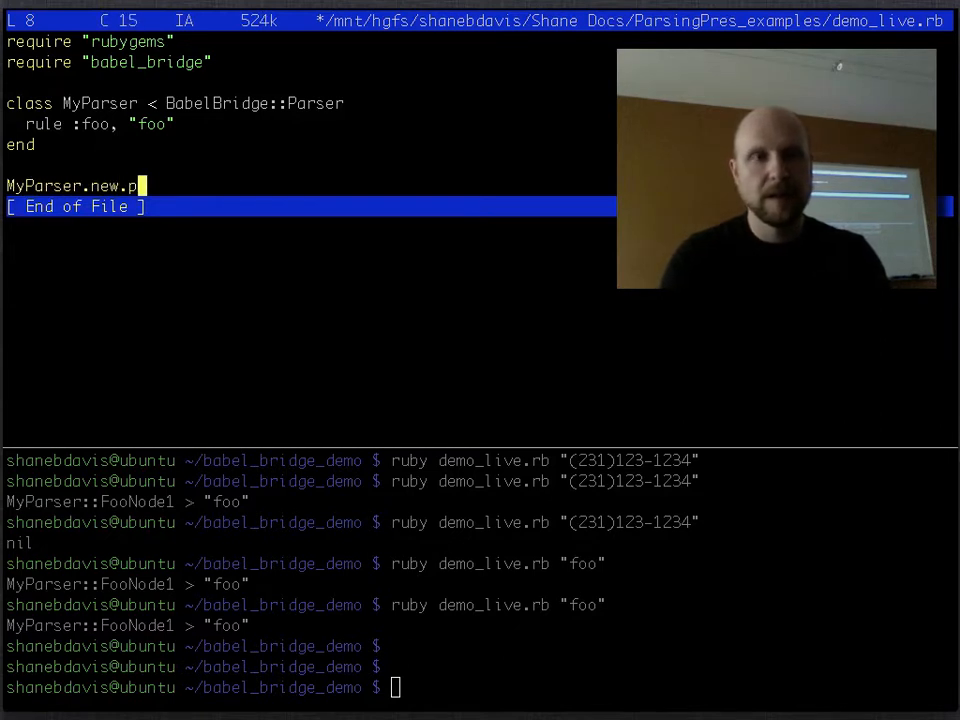
type("arse(\"")
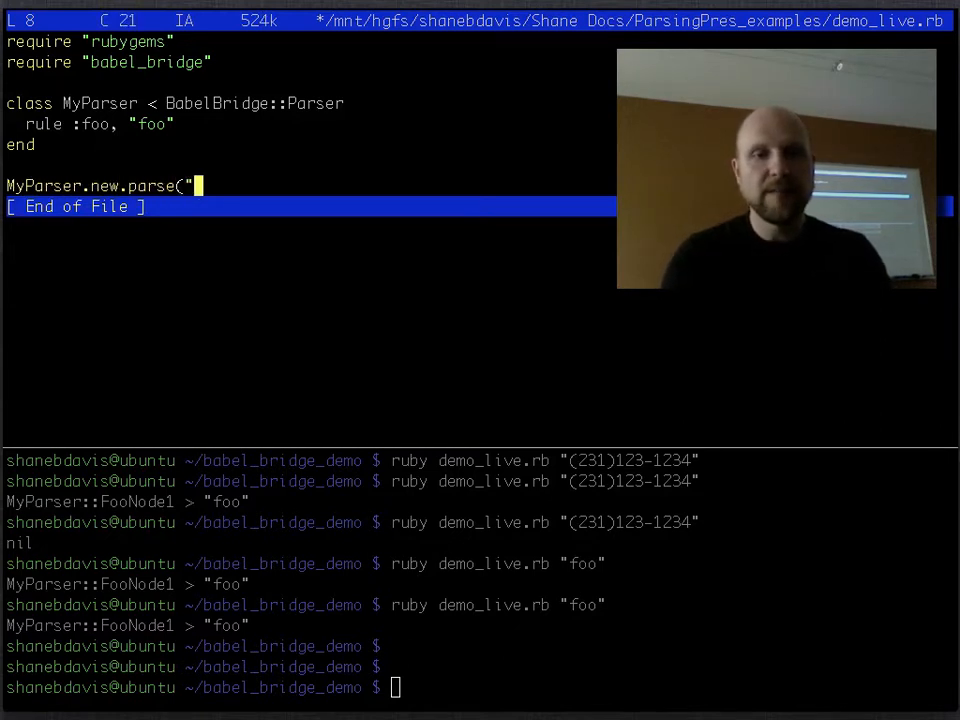
type("foo\").inspect")
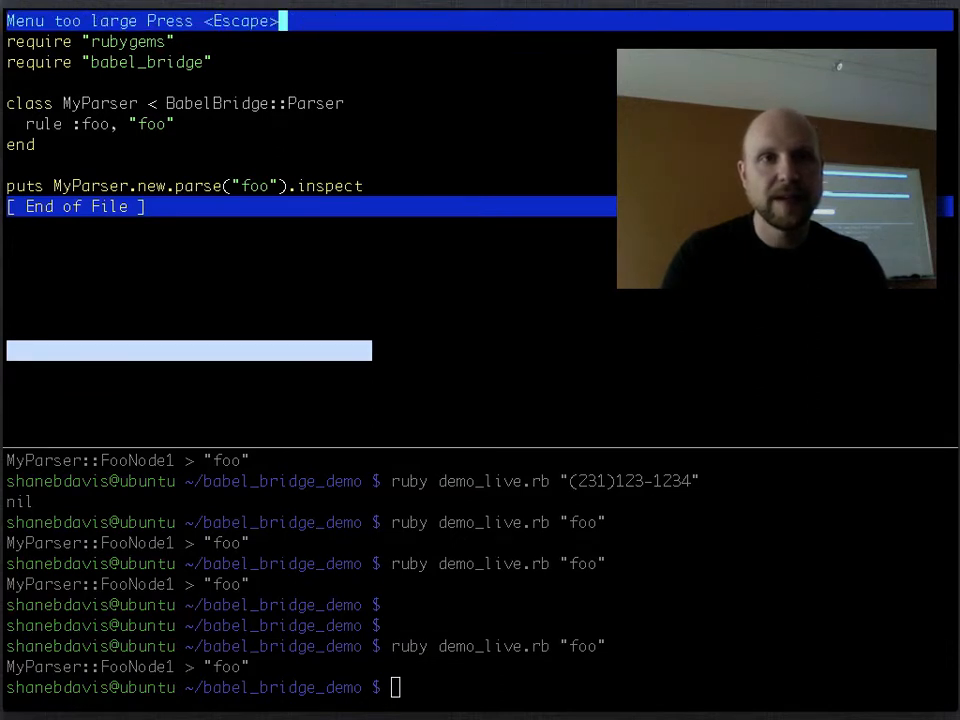
key("Escape")
type("ARGV[0")
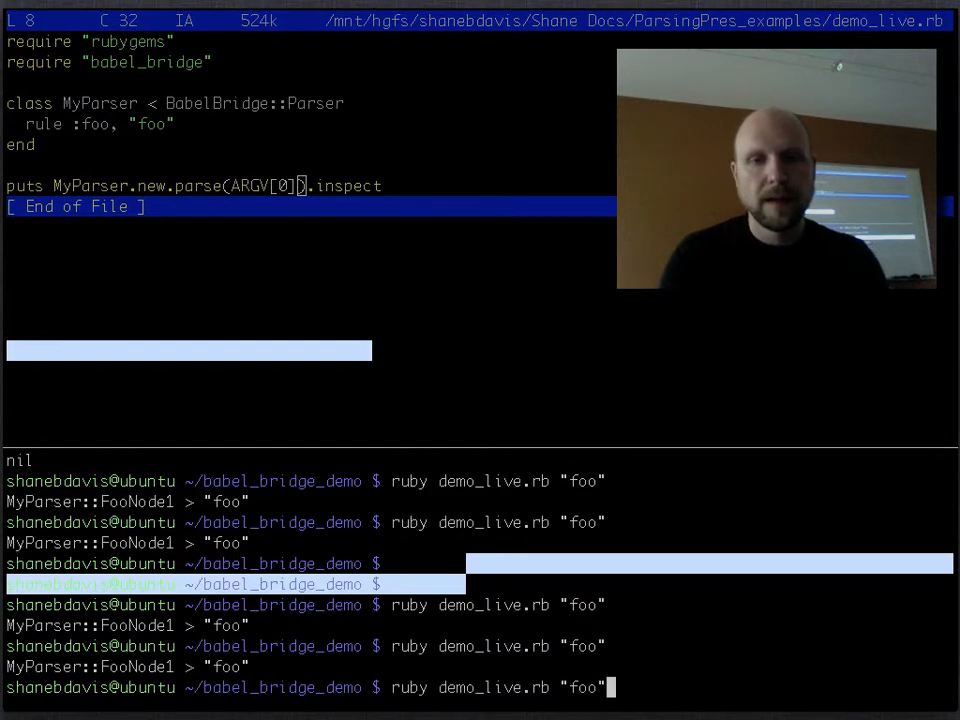
Run ruby demo_live.rb on "bar" and the other test strings, then return to ne
type("bar")
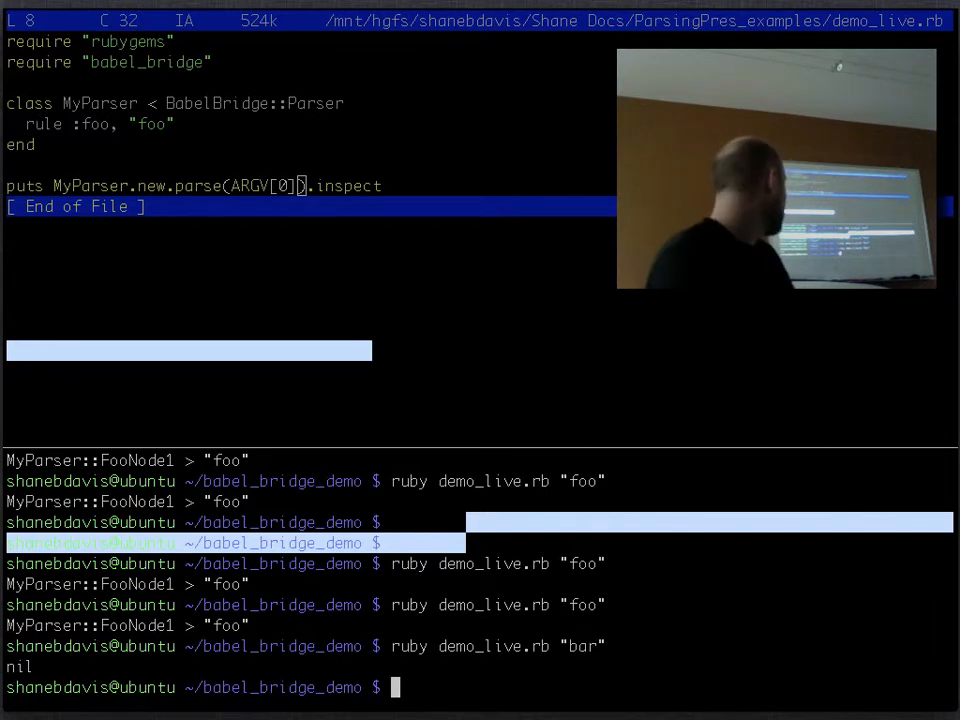
type("ruby demo_live.rb \"bar\"")
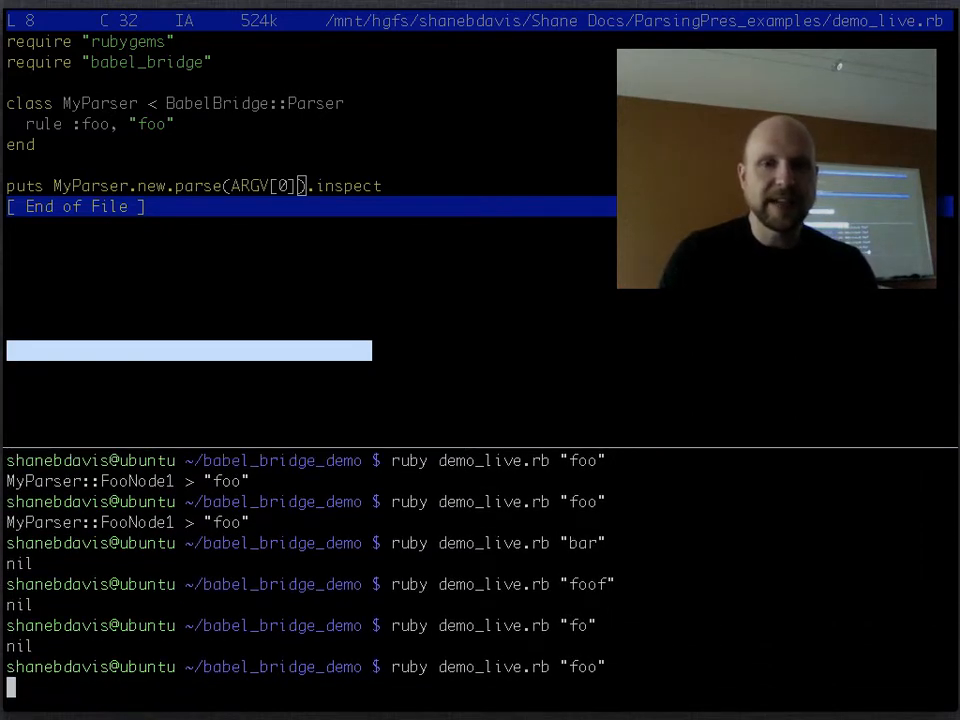
key("Return")
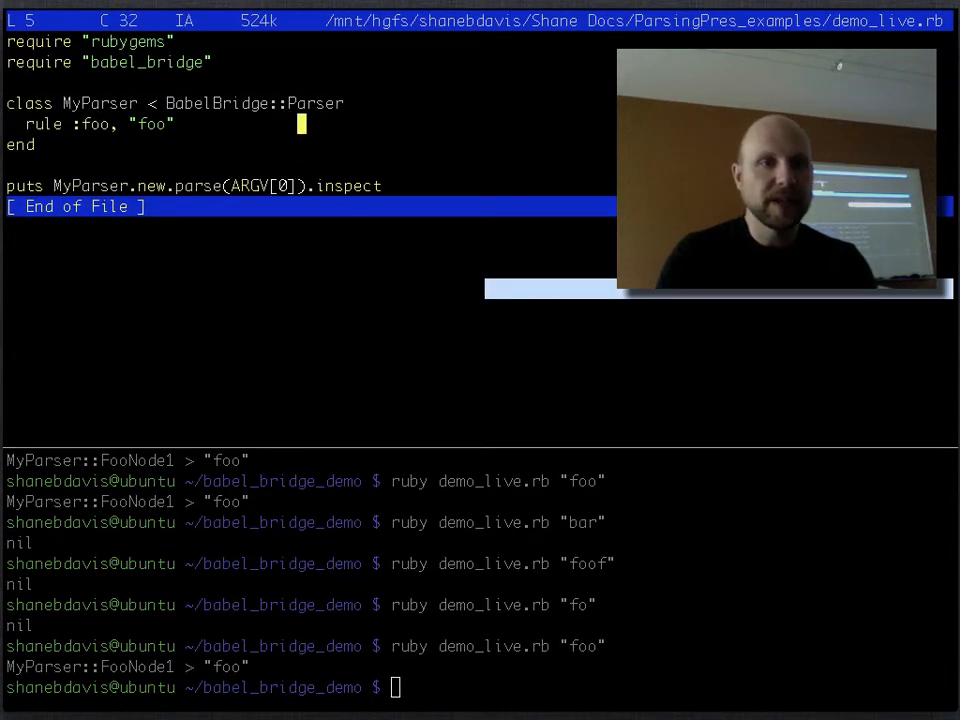
Add rule :bar, "bar", append :bar? to the foo rule, and save
type("rule :bar")
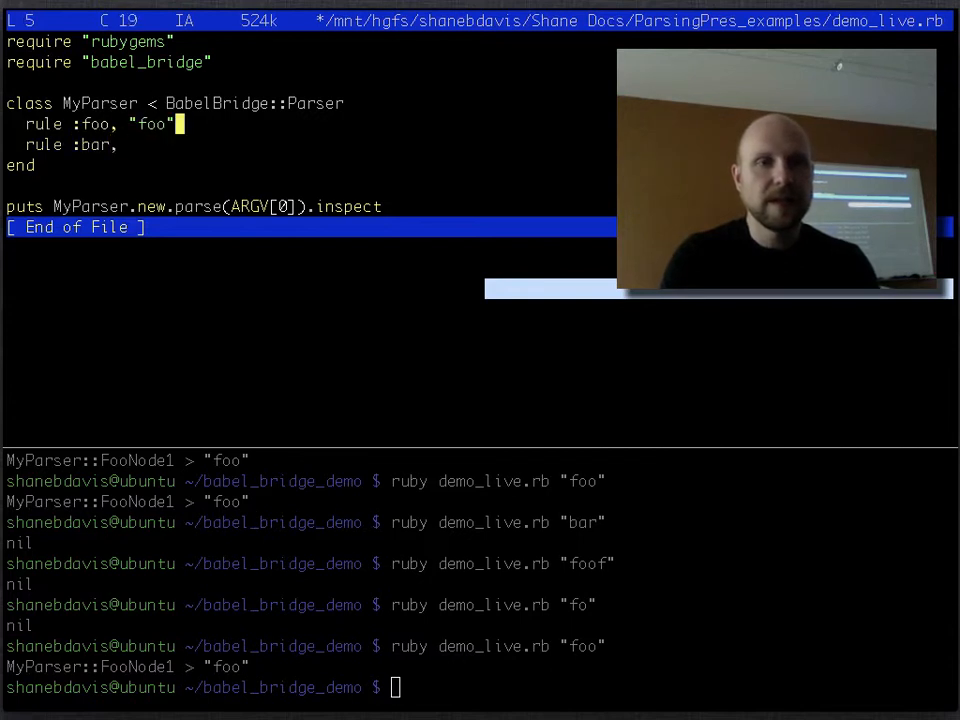
type(", :bar?")
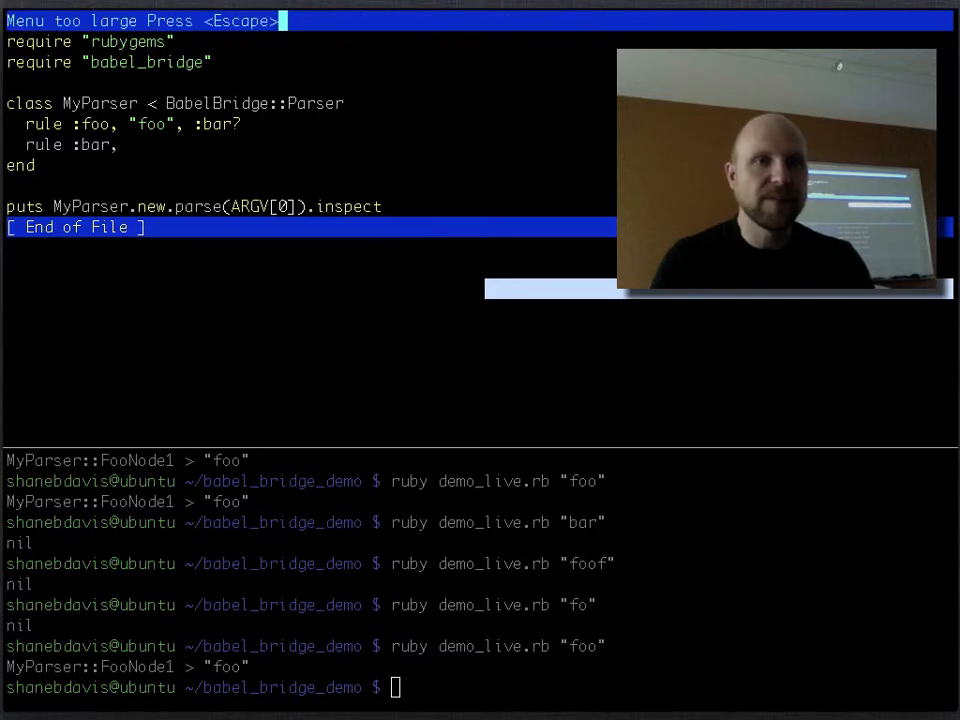
key("Escape")
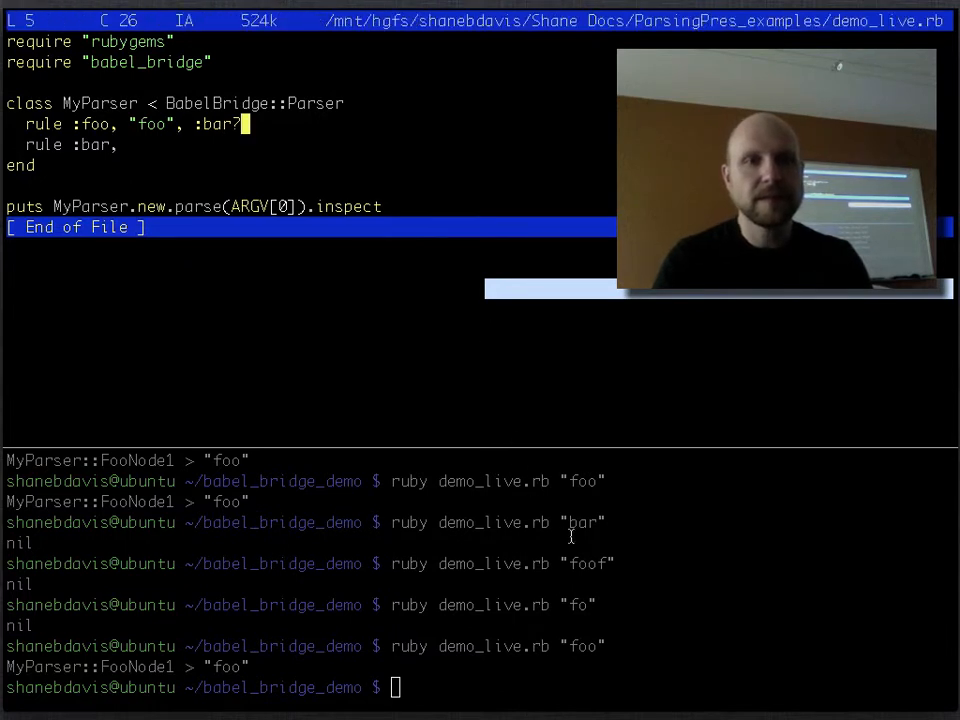
Run ruby demo_live.rb on "foo" and "foobar" to check the new bar node
type("ruby demo_live.rb \"foo\"")
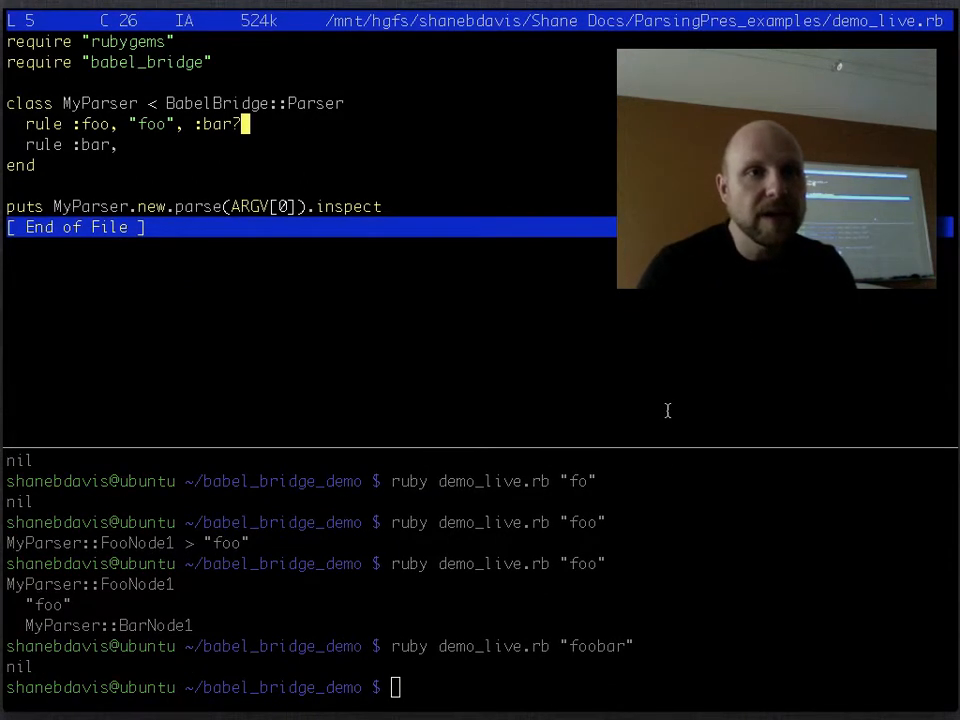
type("\"bar\"")
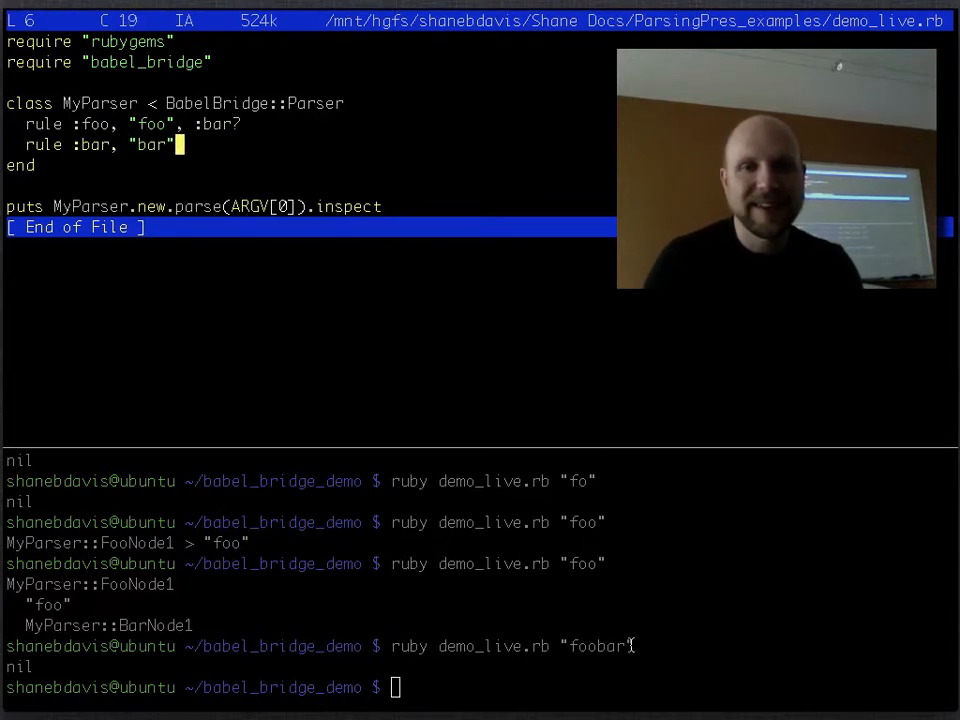
key("Return")
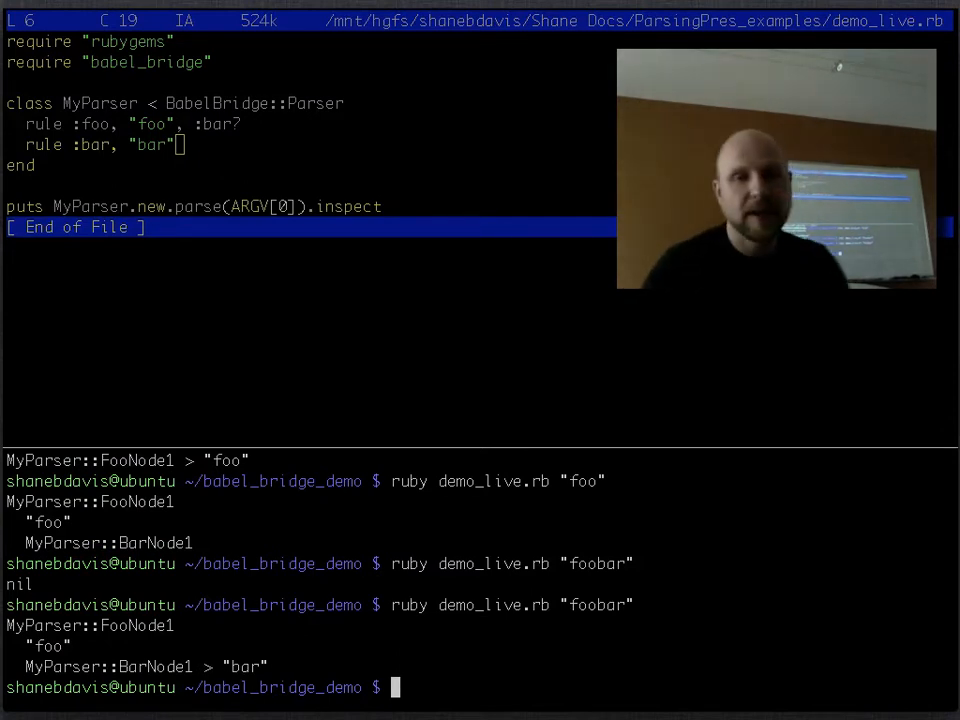
Change the bar pattern to /[0-9]+/ and test with "foo0" and "foo123123123"
type("ruby demo_live.rb \"foo\"")
left_click(98, 144)
type("/")
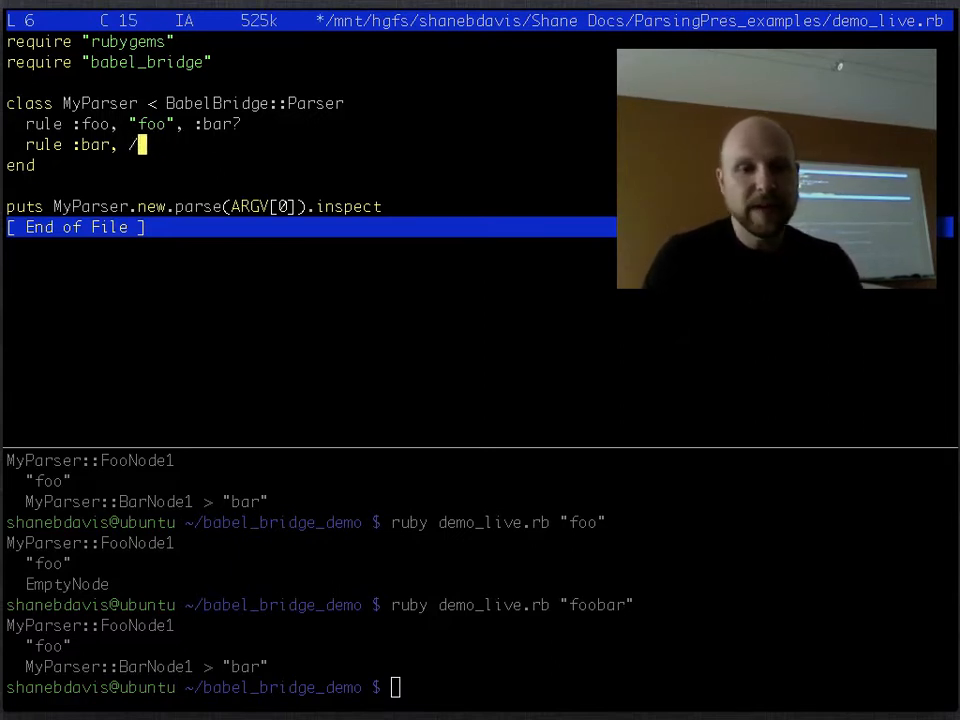
type("[0-9]+")
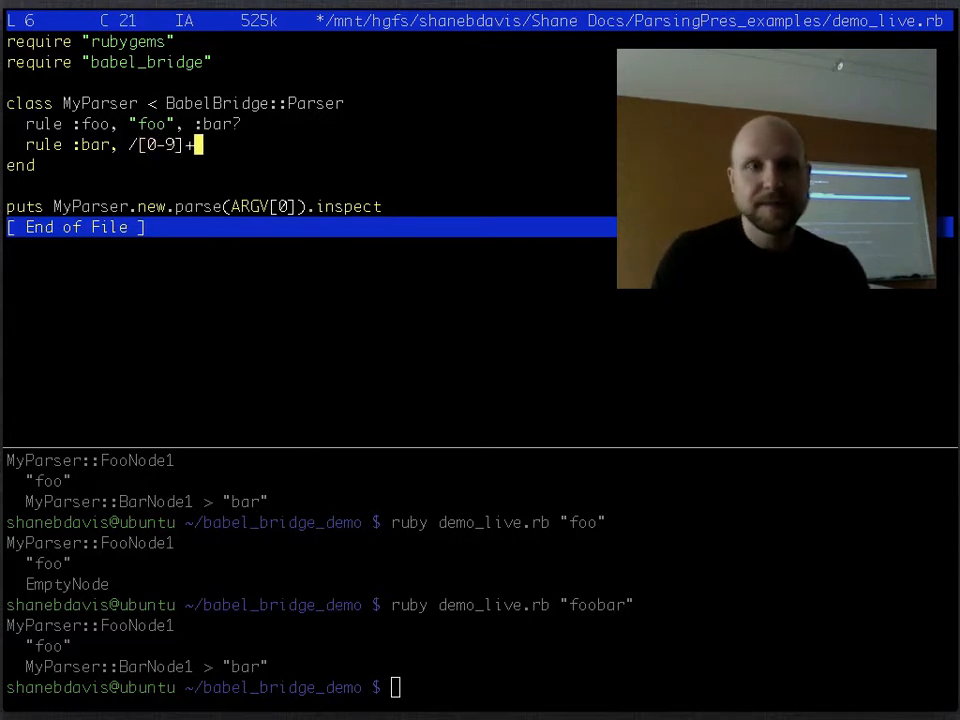
type("/")
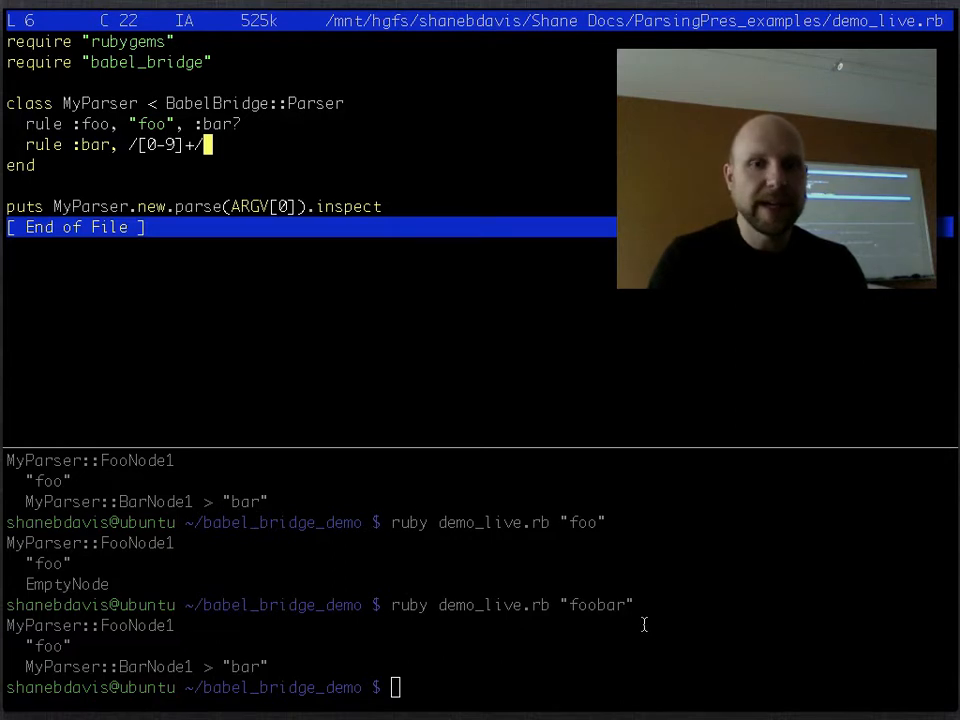
key("Return")
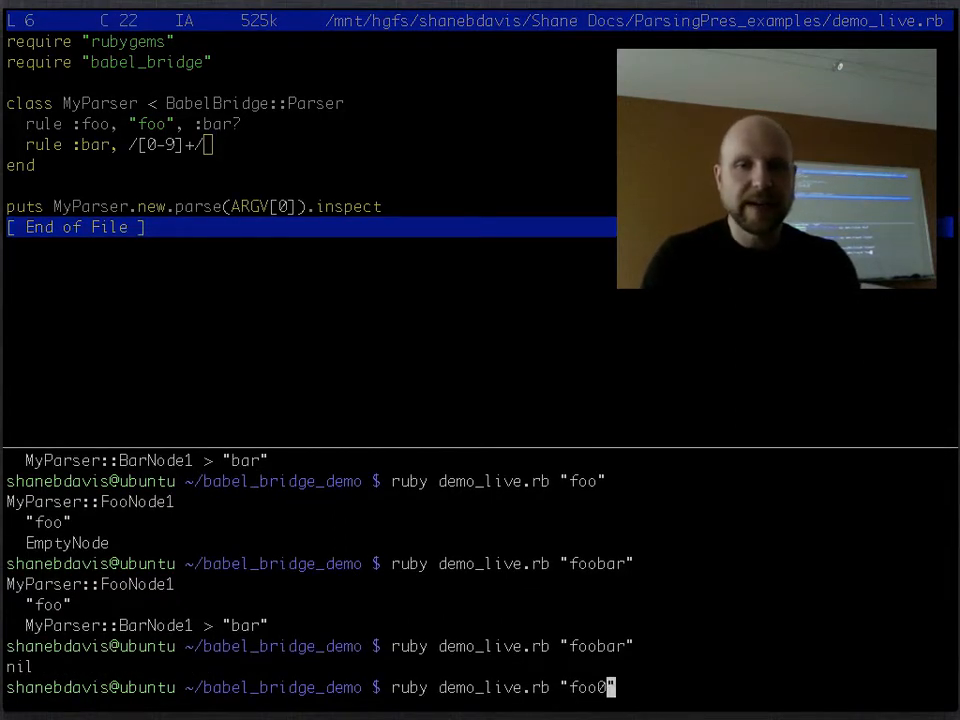
type("123123123\"")
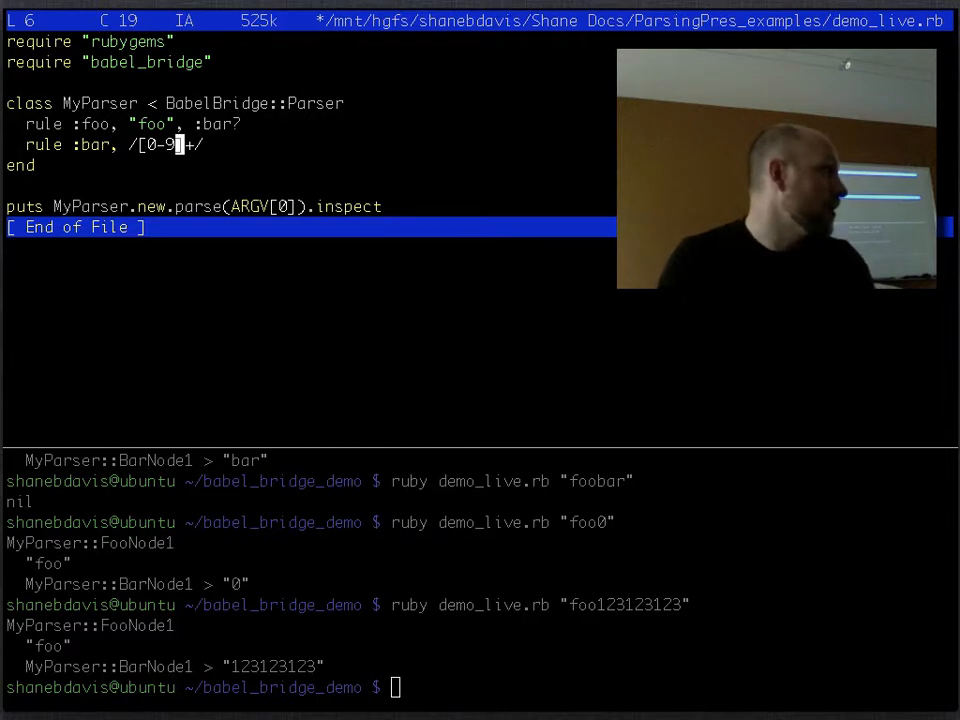
Extend the bar regex with a repeated (\s+[0-9]+)* space-separated digit group
type("+(")
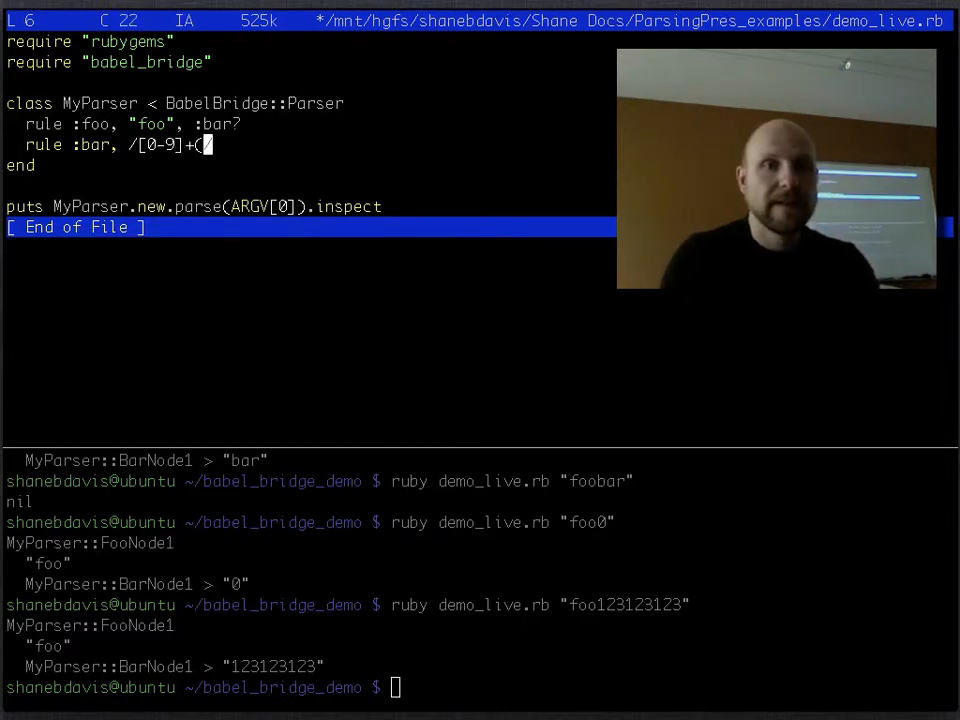
type("\\s")
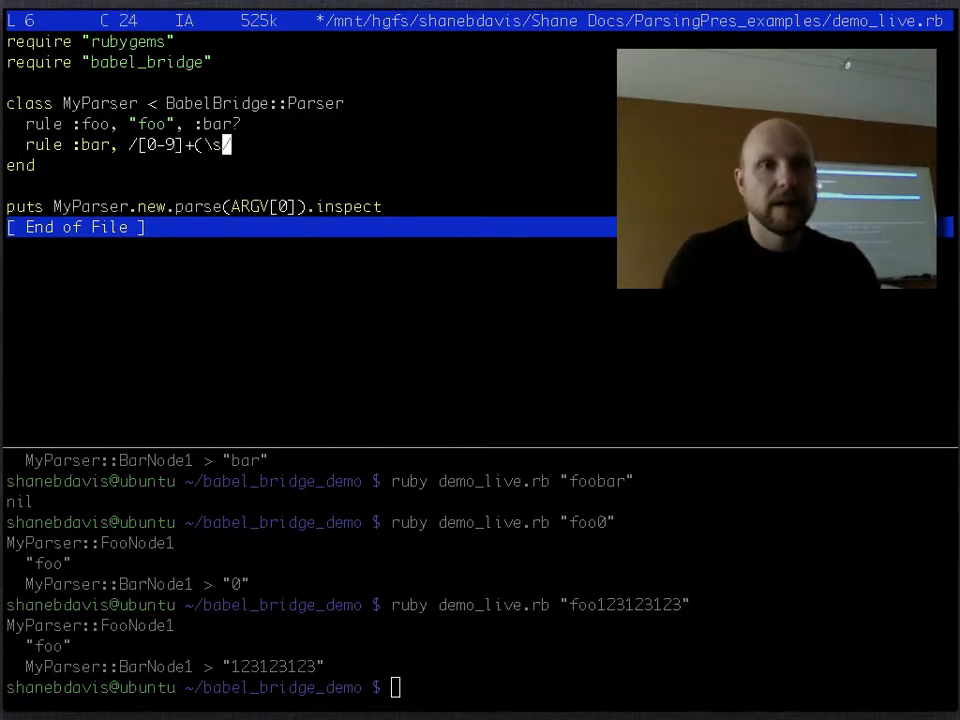
type("+")
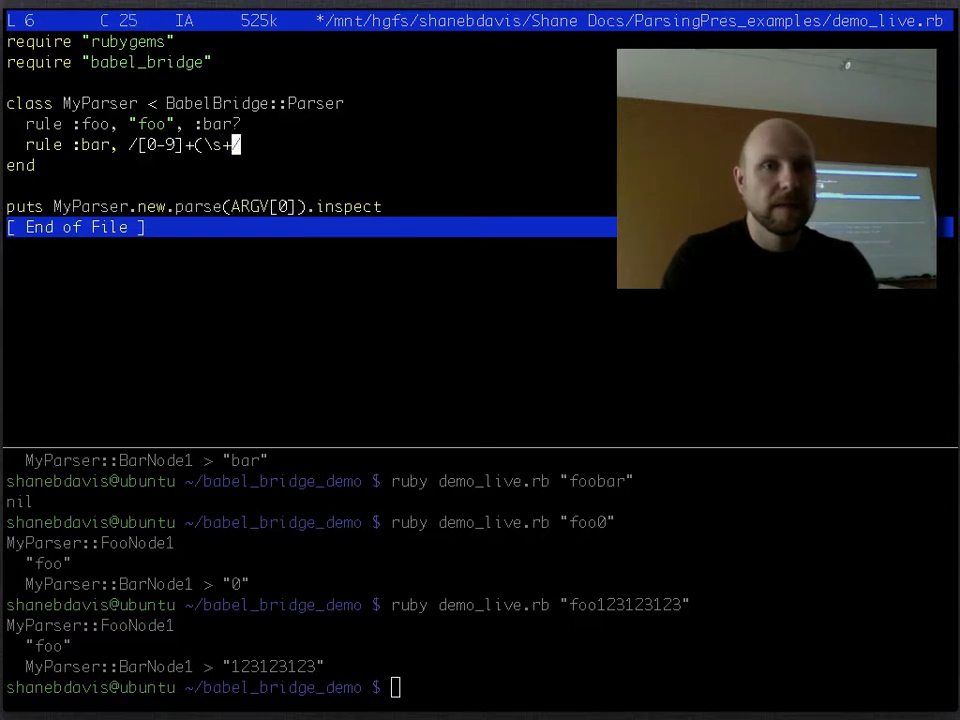
type("[0-9])")
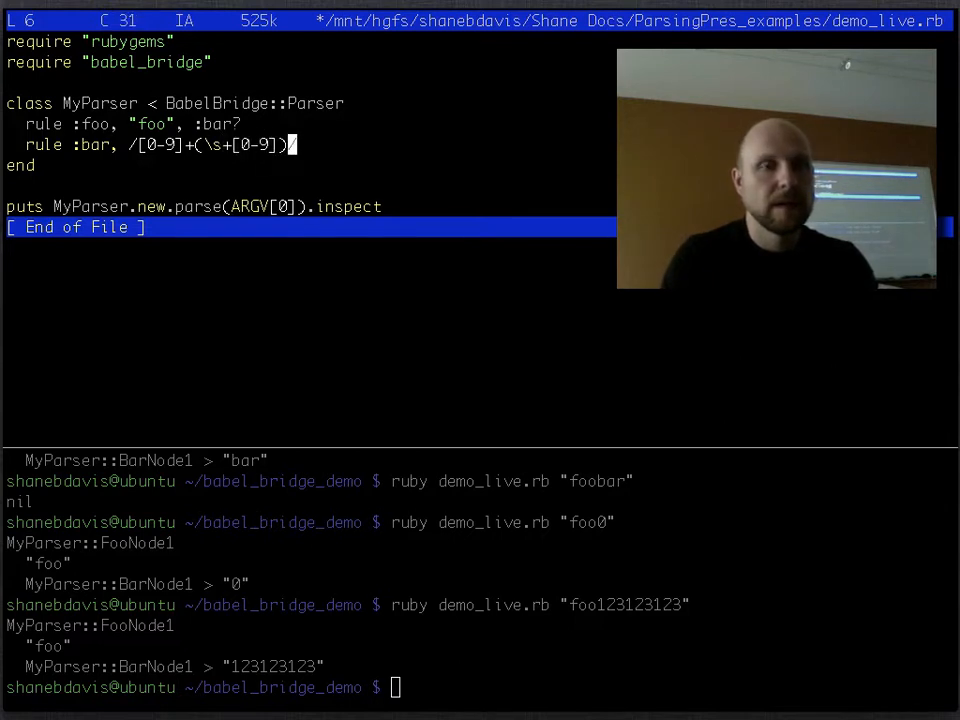
type(")*/")
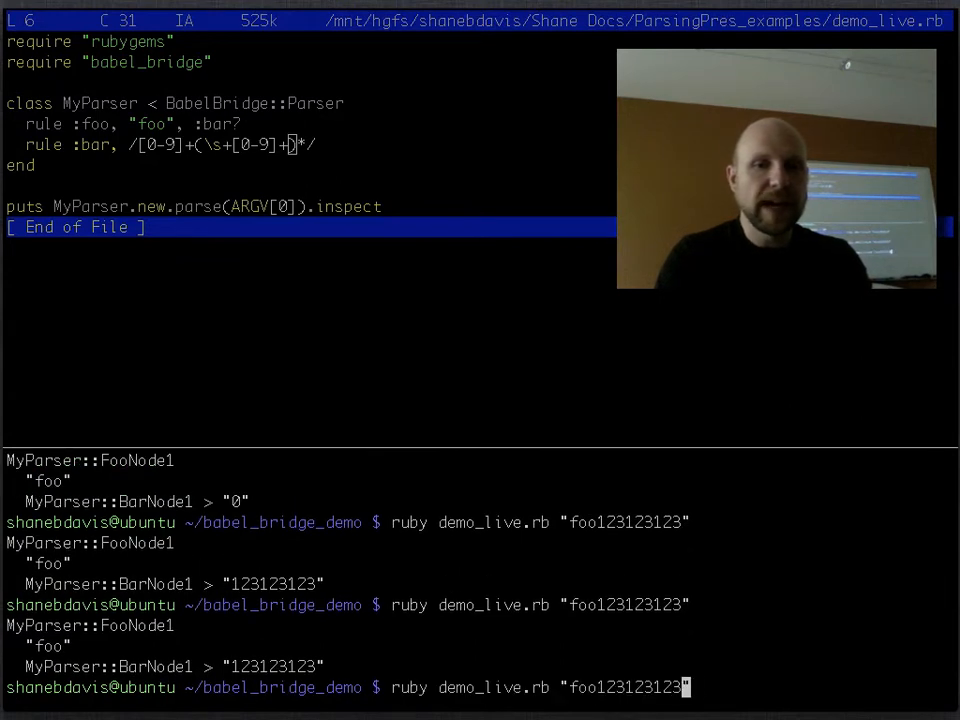
type("asdf")
type(" 123 123")
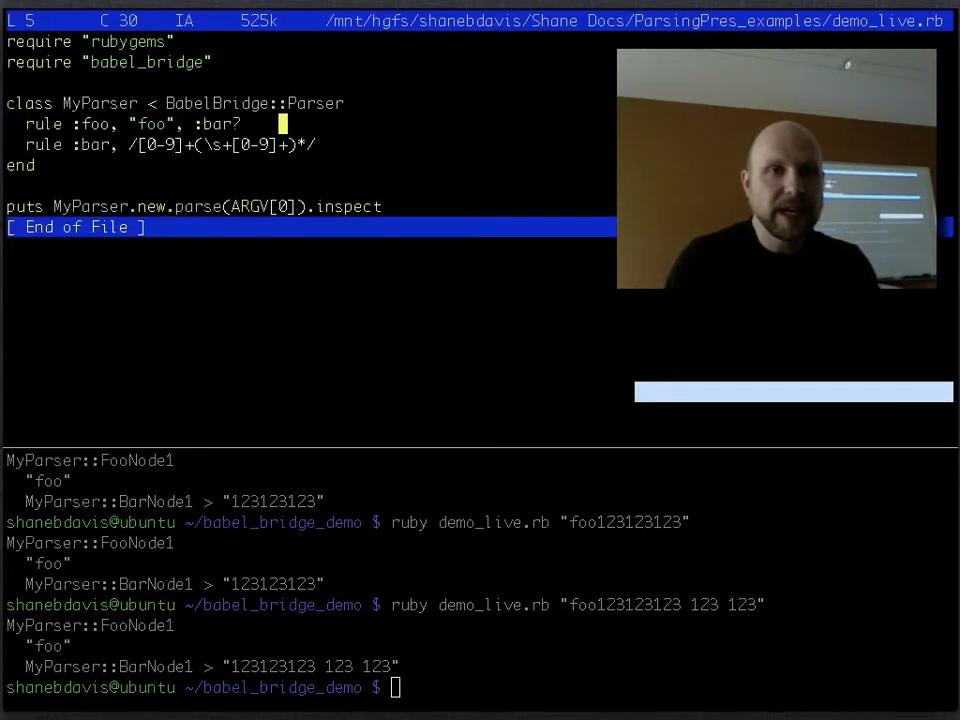
Replace :bar? in the foo rule with :many(:bar)
key("BackSpace")
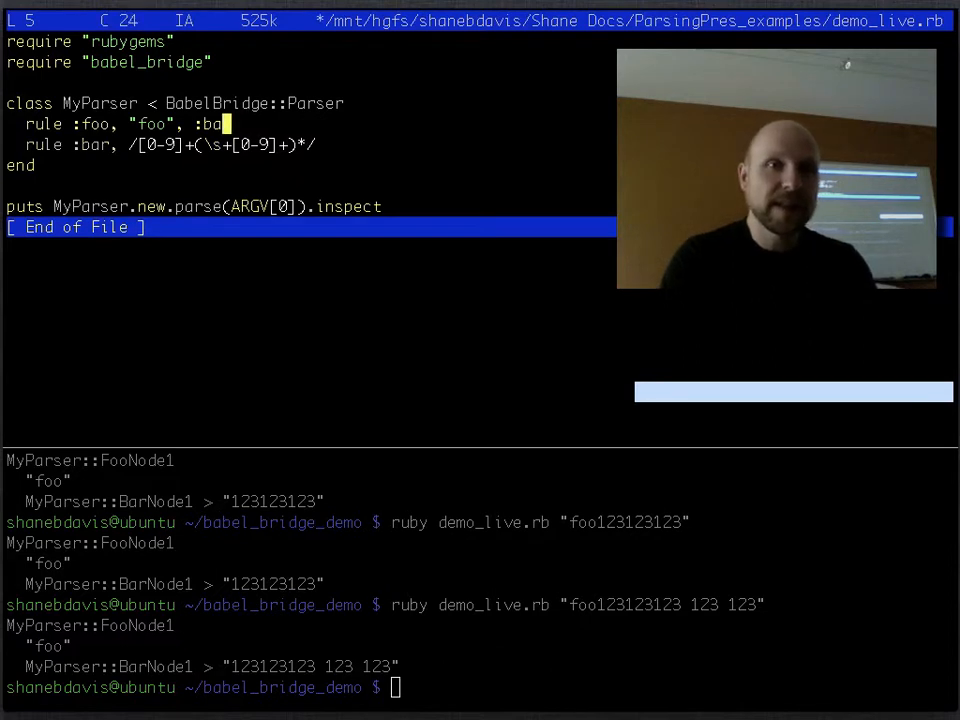
type("many(")
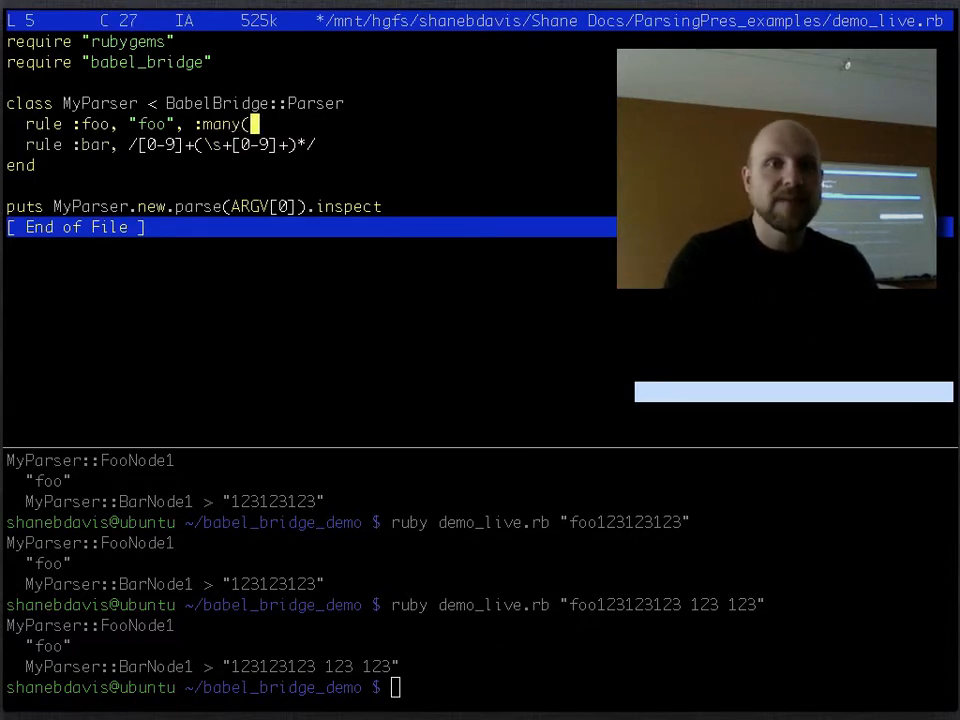
type(":bar)")
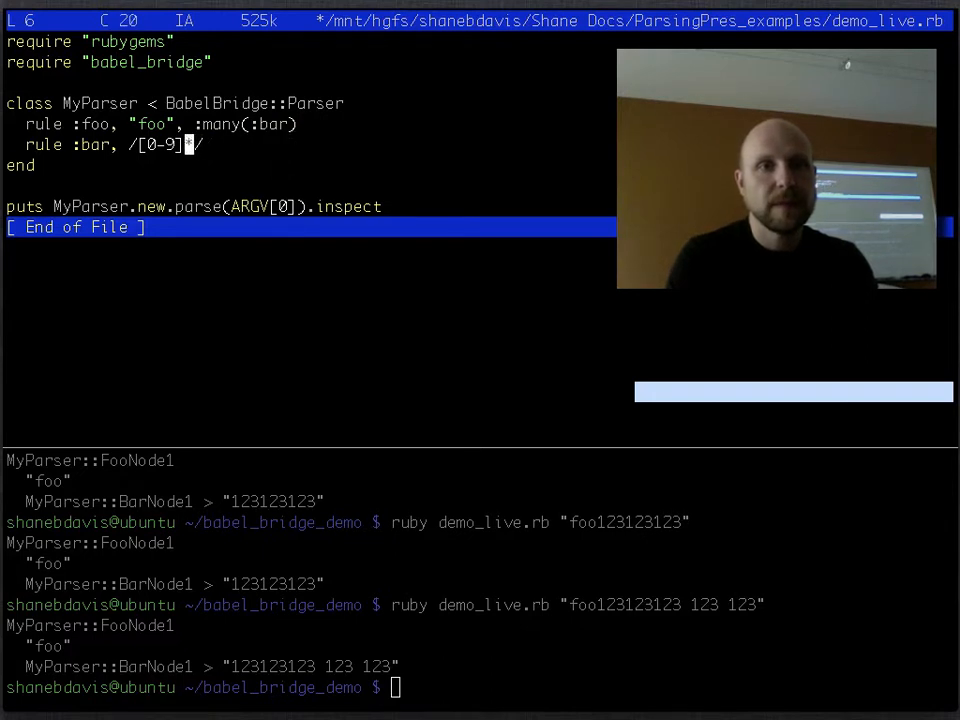
Add + to the bar regex and set foo to many(:bar, /\s+/)
type("+")
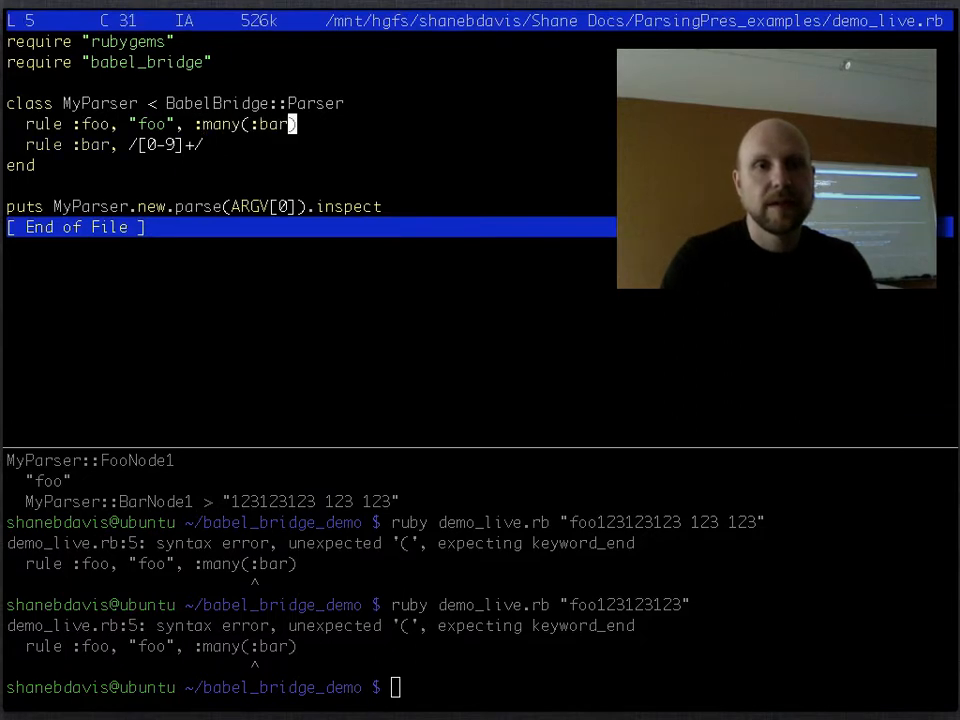
type(", /\\s")
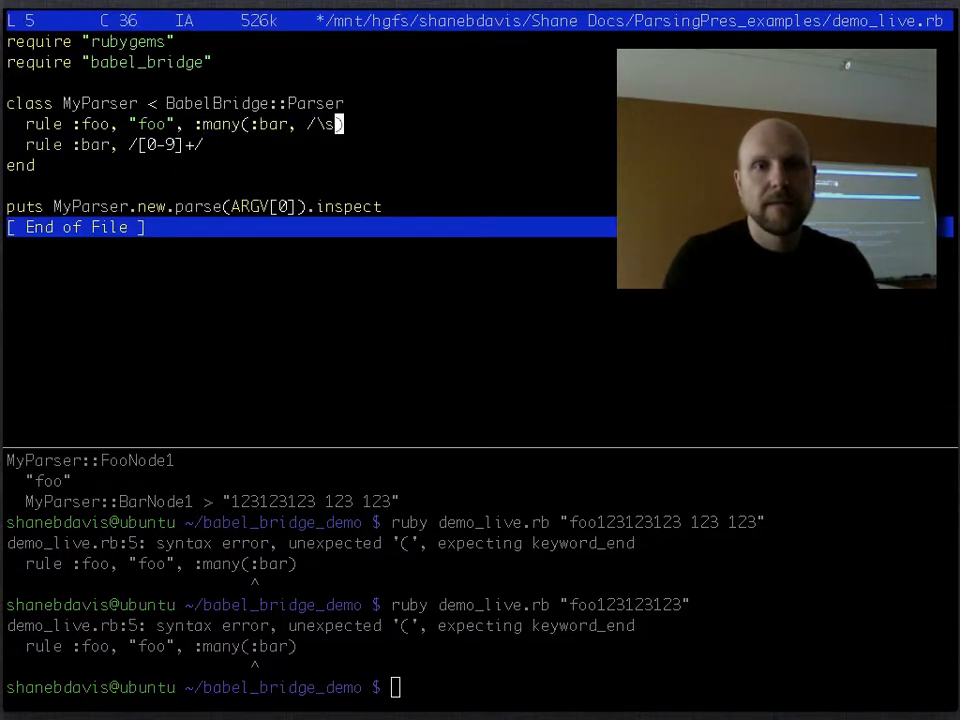
type("+/")
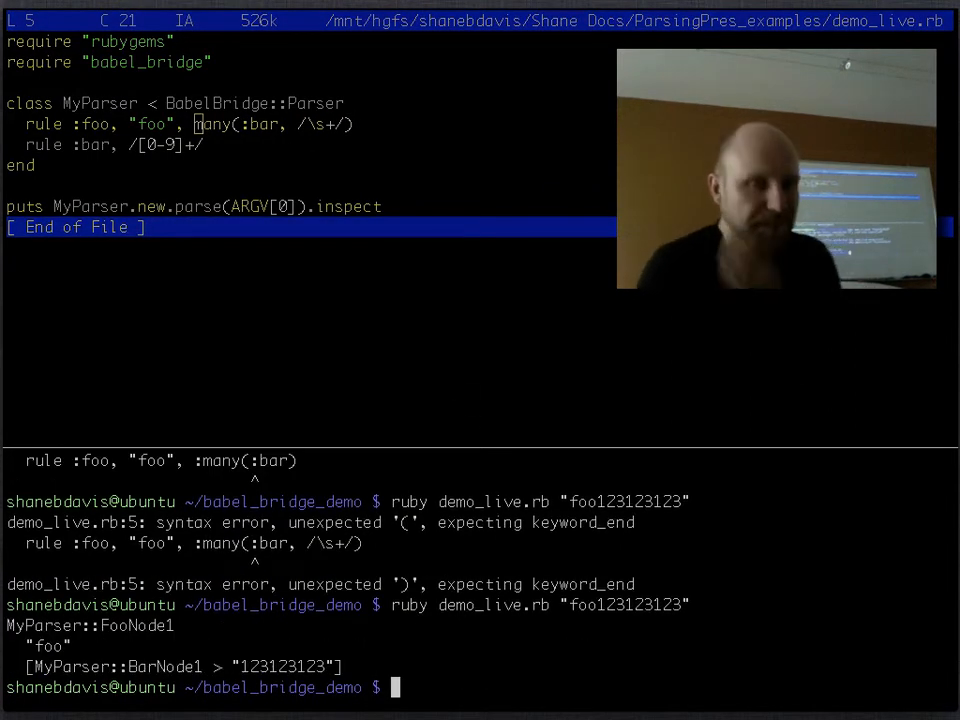
type("ruby demo_live.rb \"foo123123123\"")
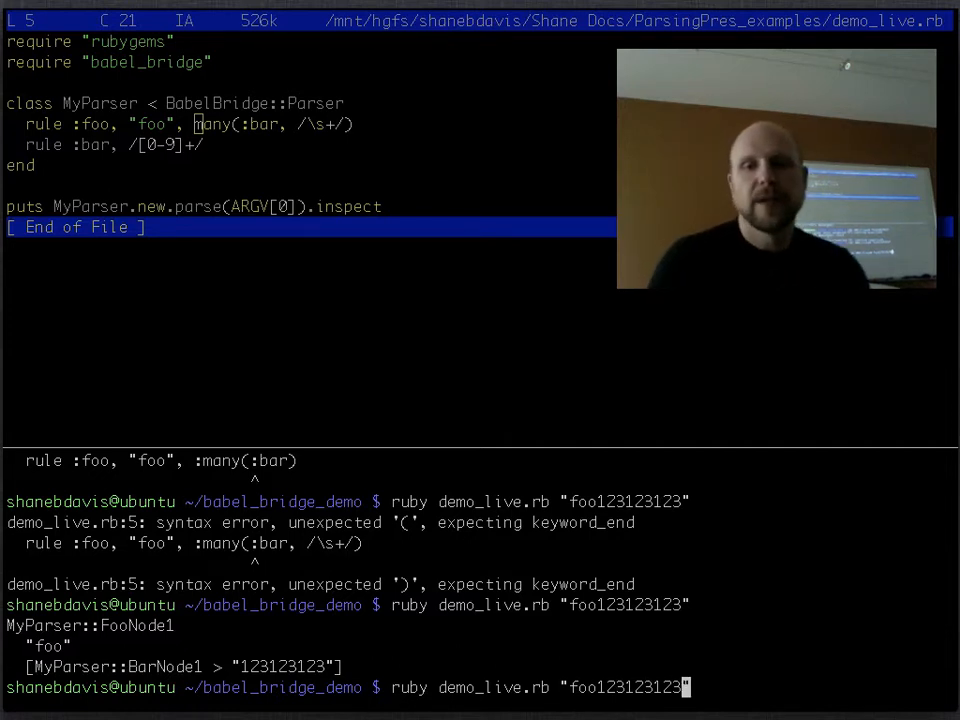
type("123 123\"")
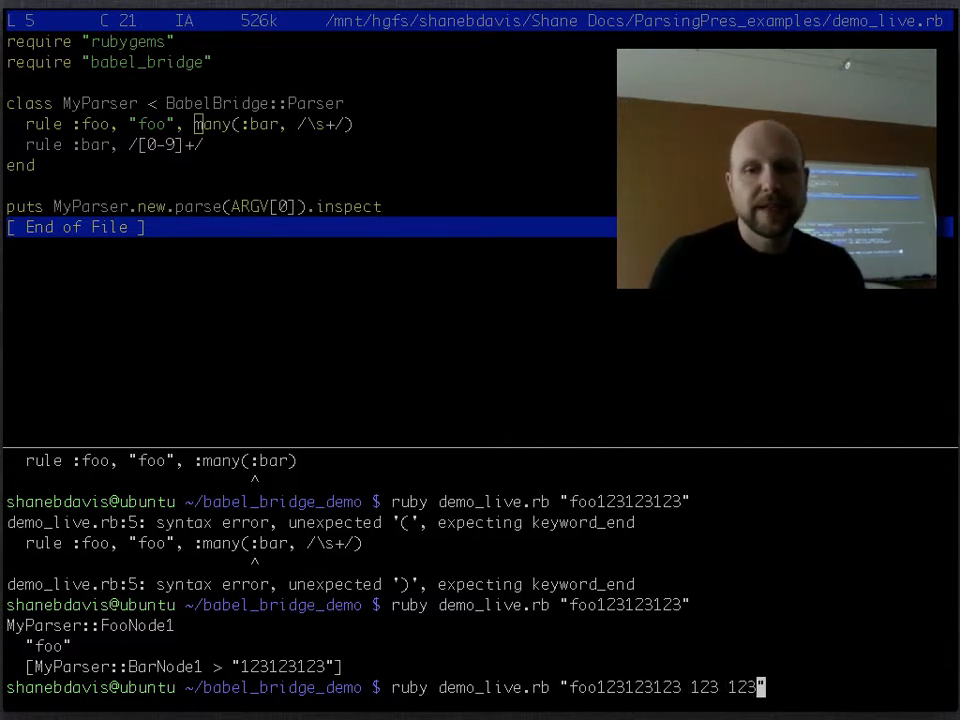
key("Return")
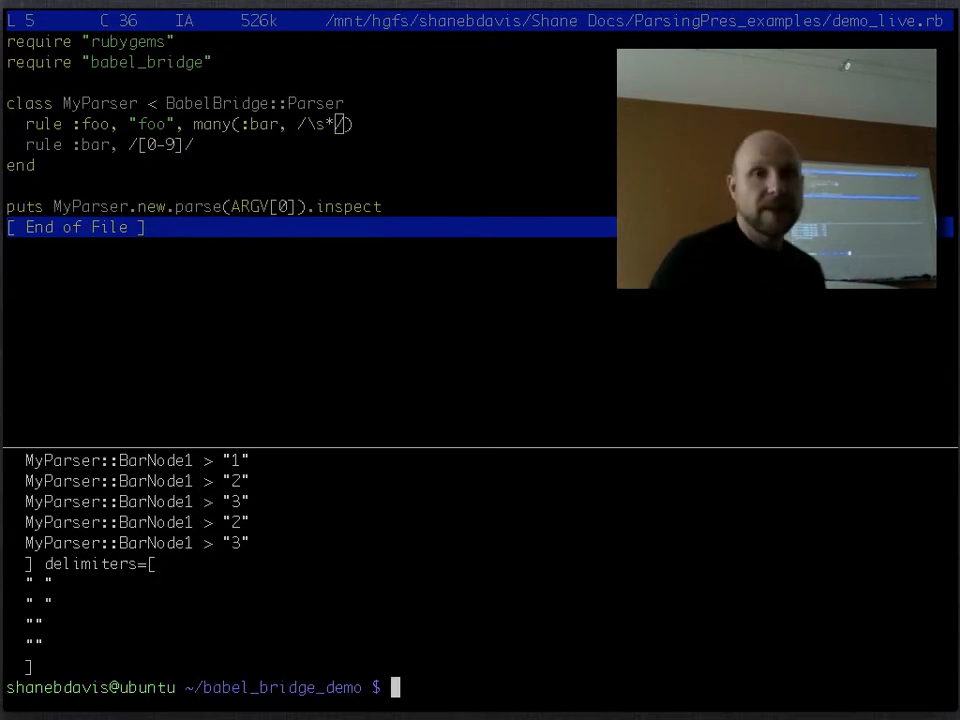
Run the script on "foo1 2 323" and add + to the bar regex
type("ruby demo_live.rb \"foo1 2 323\"")
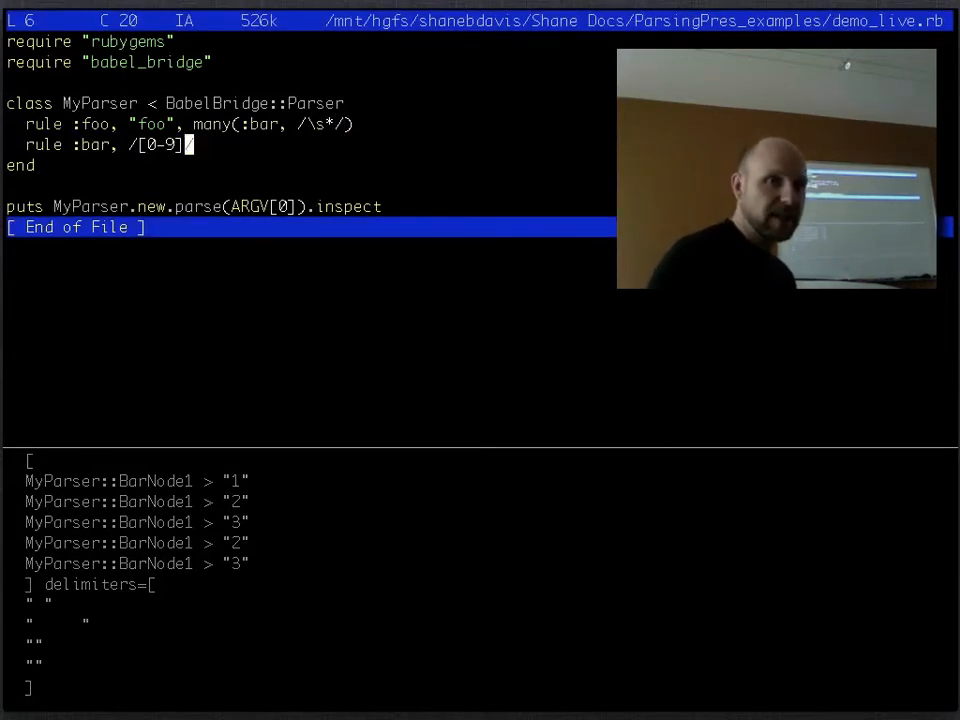
type("+")
type("require \"")
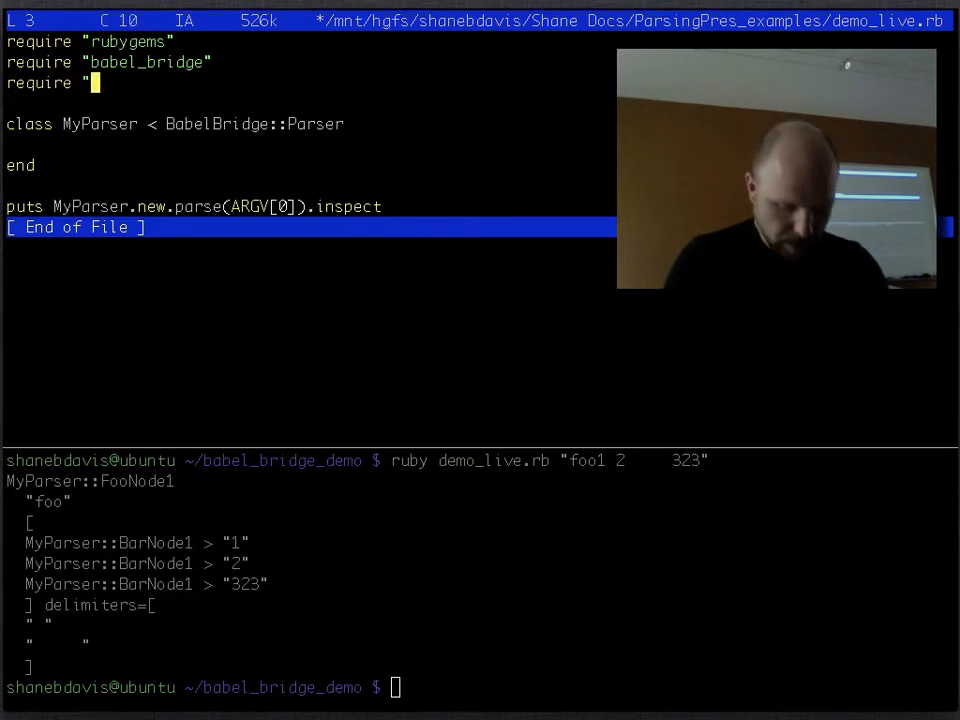
Require ./demo_helper.rb and define rule :expr, :number and rule :number, /[0-9]+/
type("./demo_helper.rb\"")
left_click(311, 145)
type("rule")
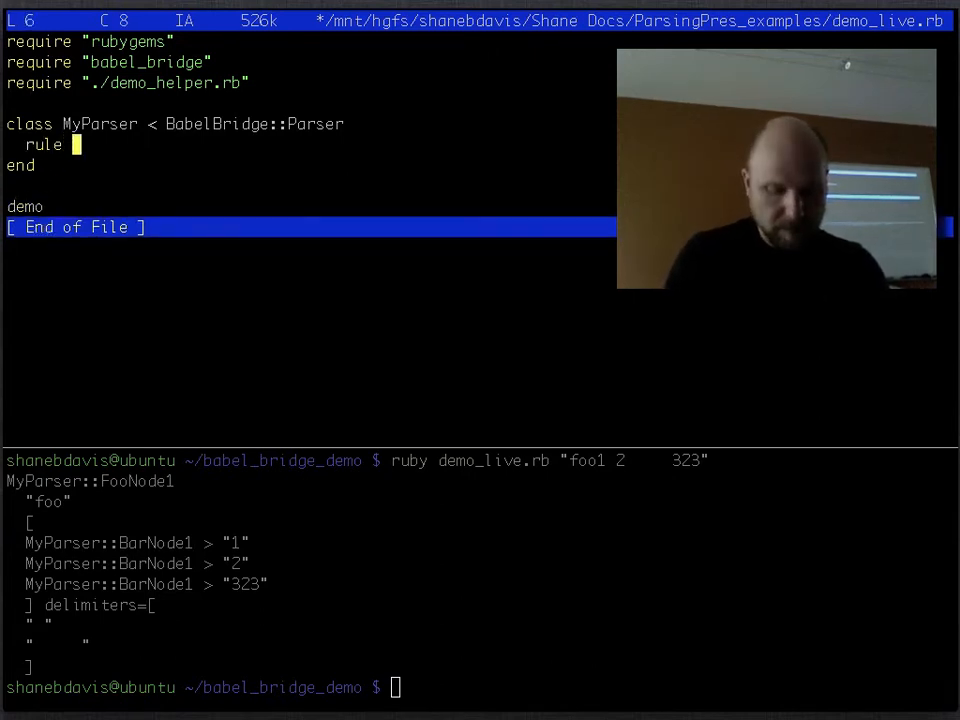
type(":expr,")
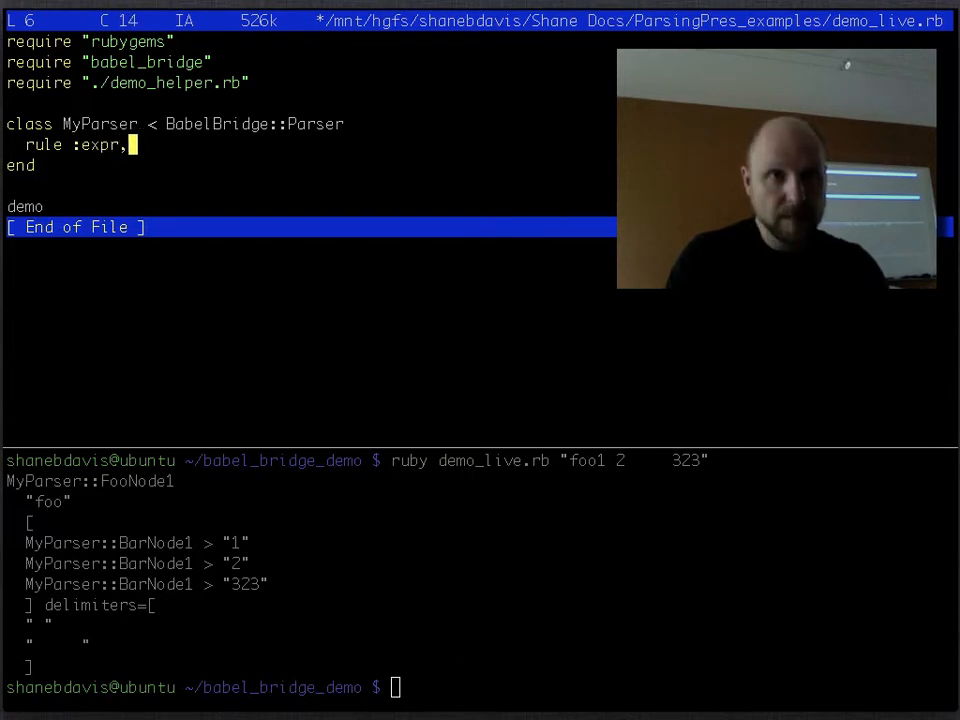
type(":number")
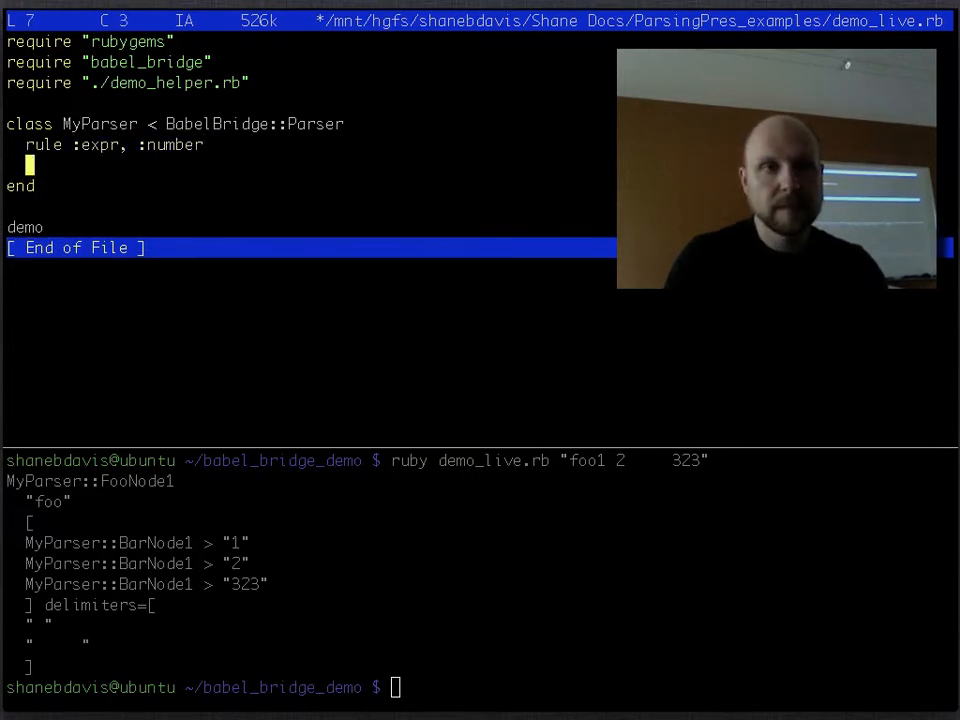
type("rule :number,")
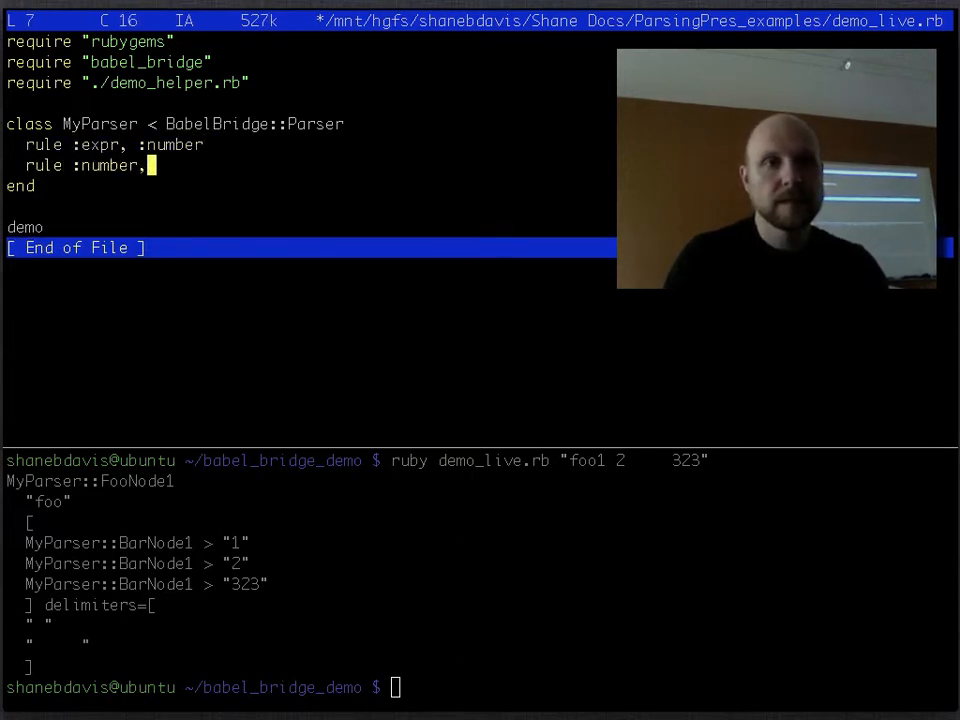
type("/[0-9")
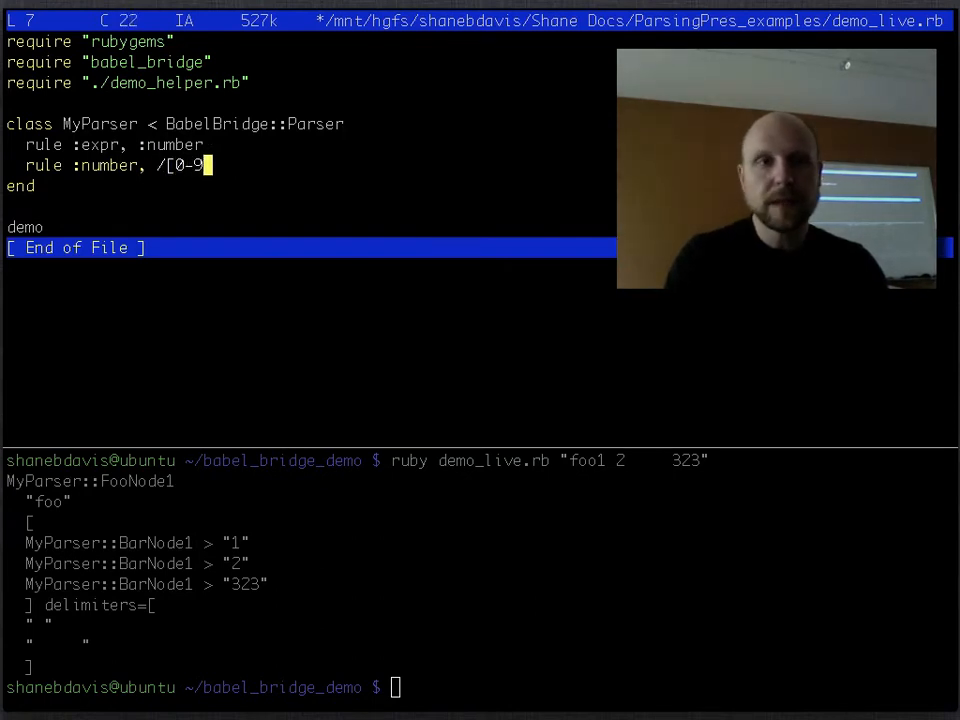
type("]+/")
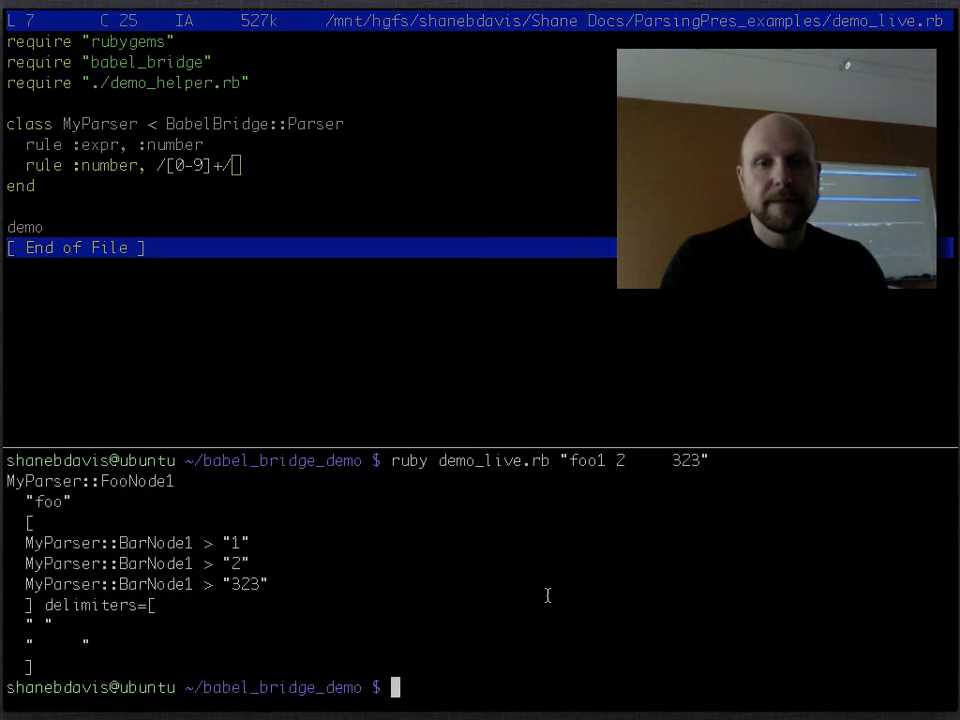
Run the parser on "12", then on "asdf" to see the /[0-9]+/ error
type("ruby demo_live.rb \"12\"")
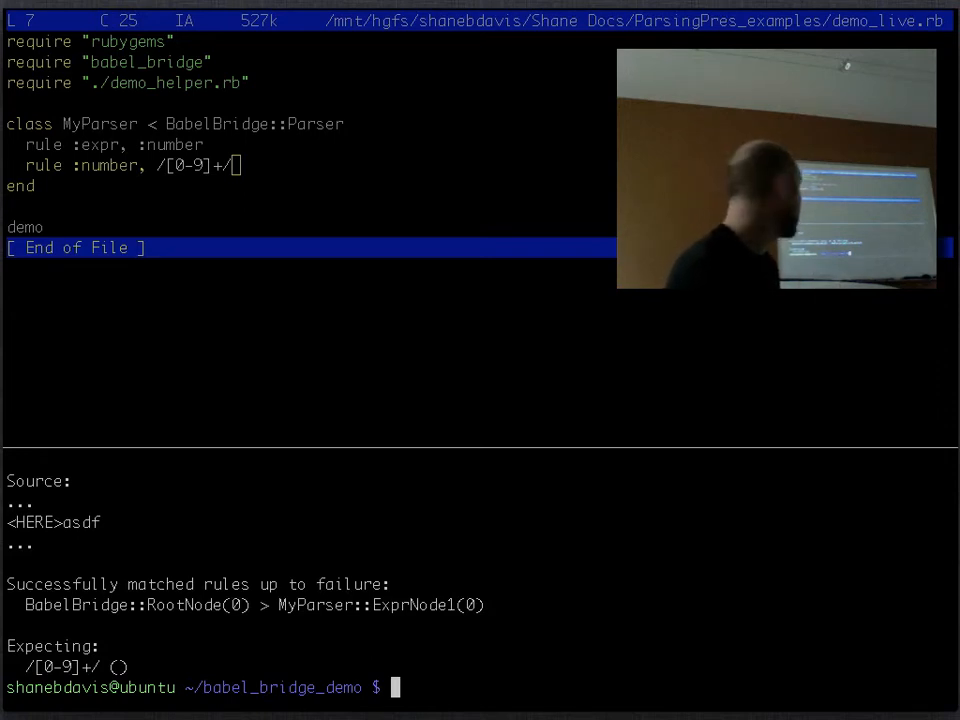
type("ruby demo_live.rb \"asdf\"")
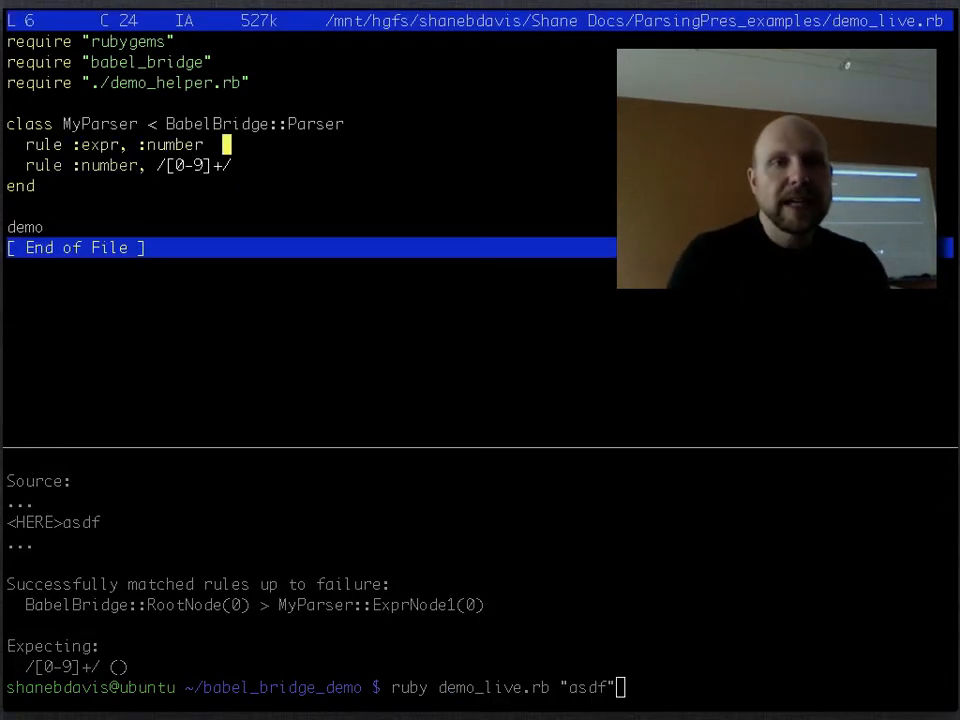
Write the add rule as :number, "+", :add in the grammar
type("add")
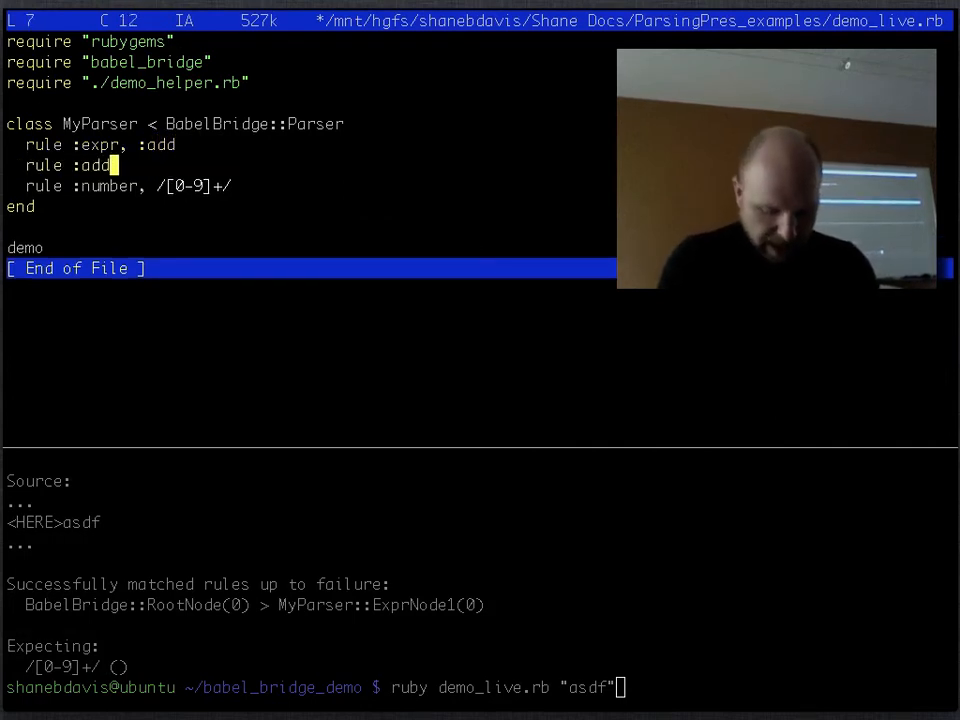
type(", :number")
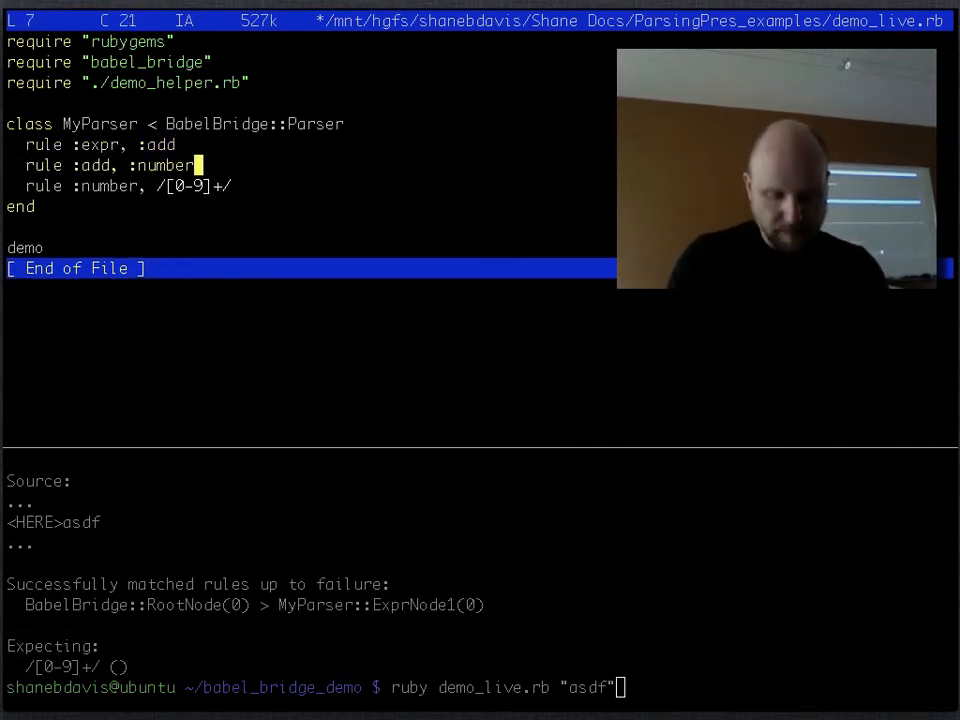
type(", \"=")
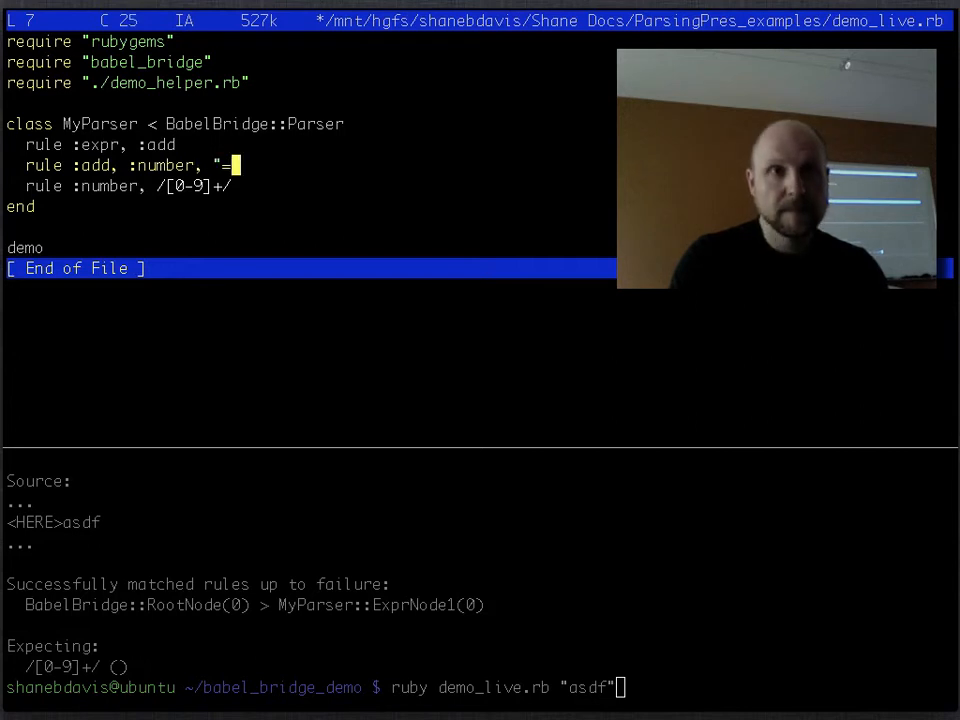
type("+\", :add")
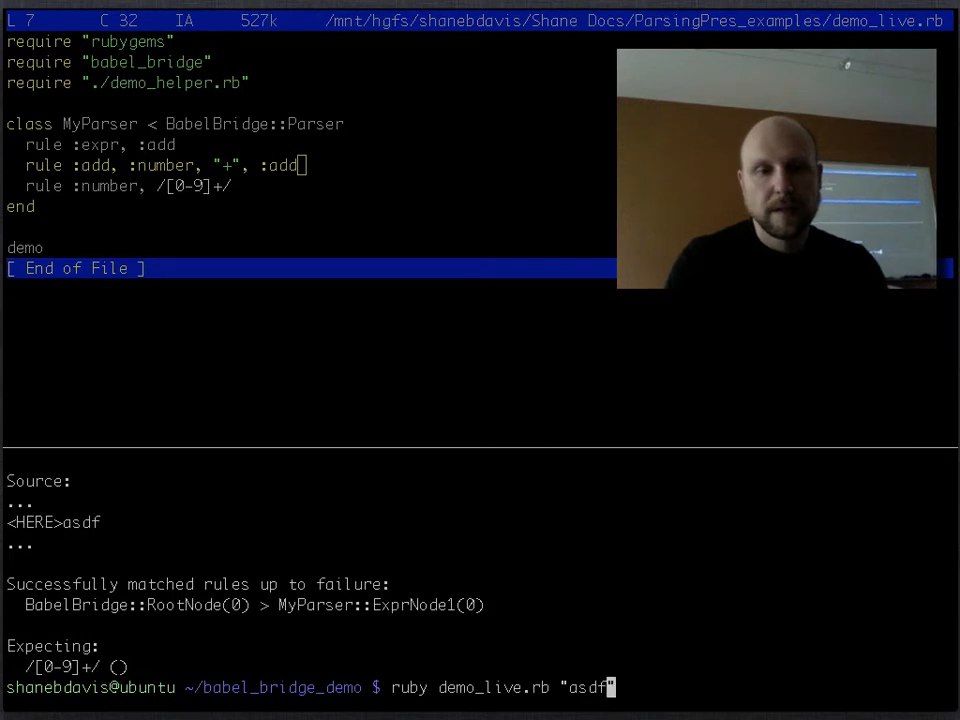
Add a lone-number rule :add, :number and test parsing "123" and "123+23"
type("123")
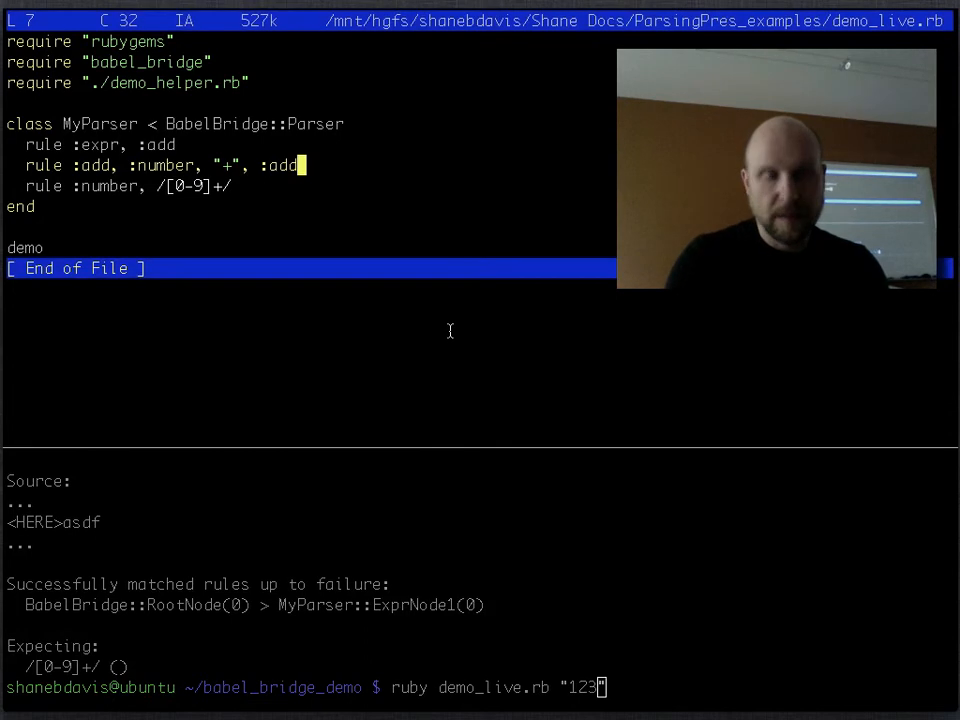
type("rule :add,")
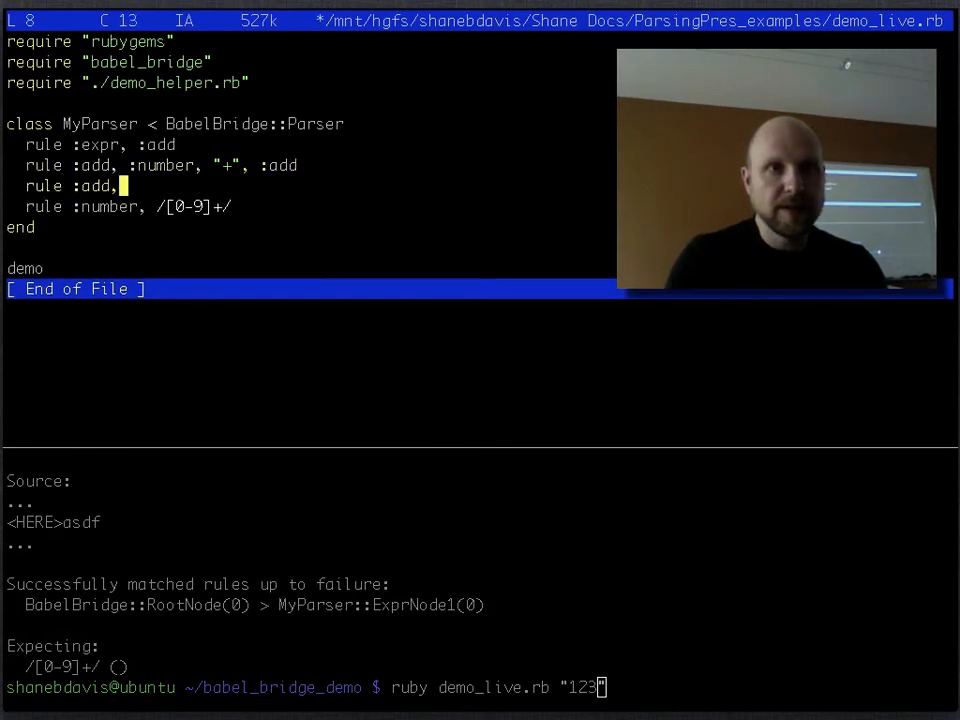
type(":number")
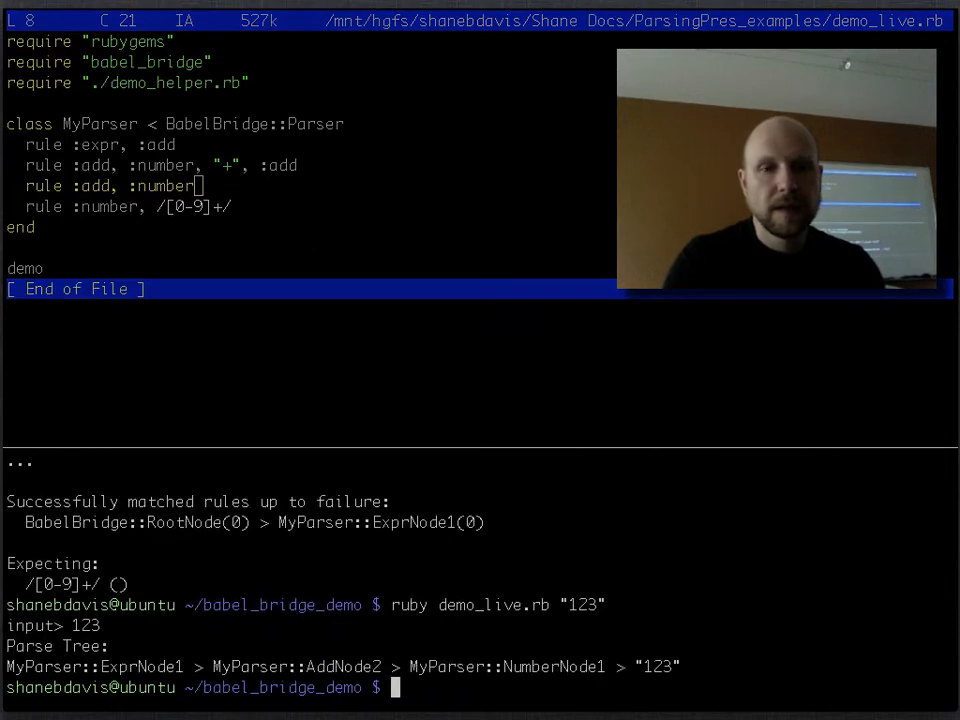
type("ruby demo_live.rb \"123\"")
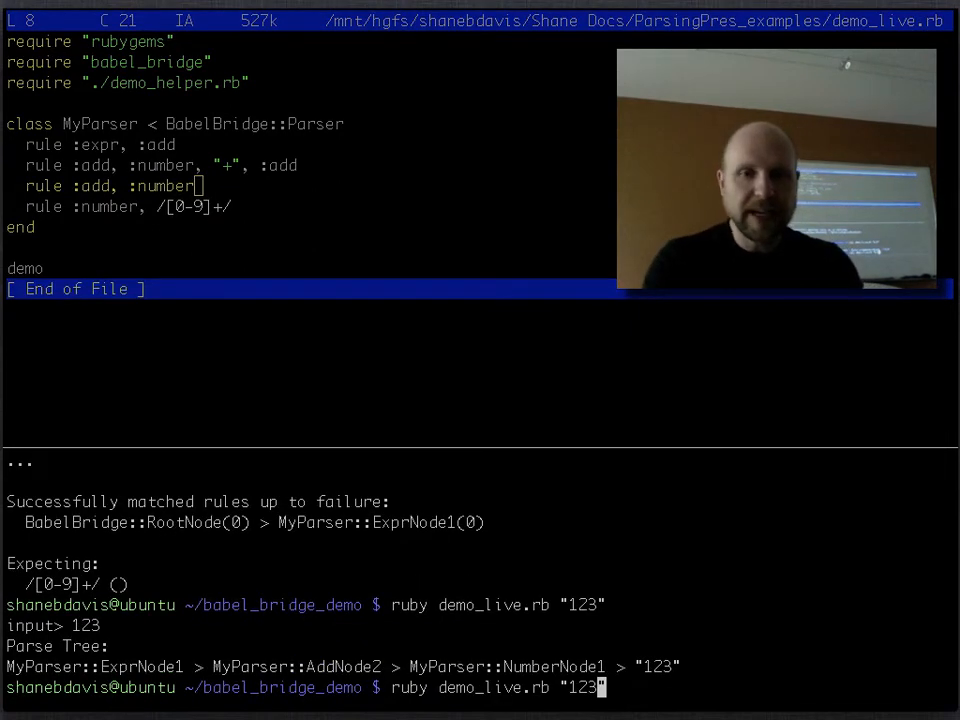
type("+23")
left_click(153, 165)
type(" do")
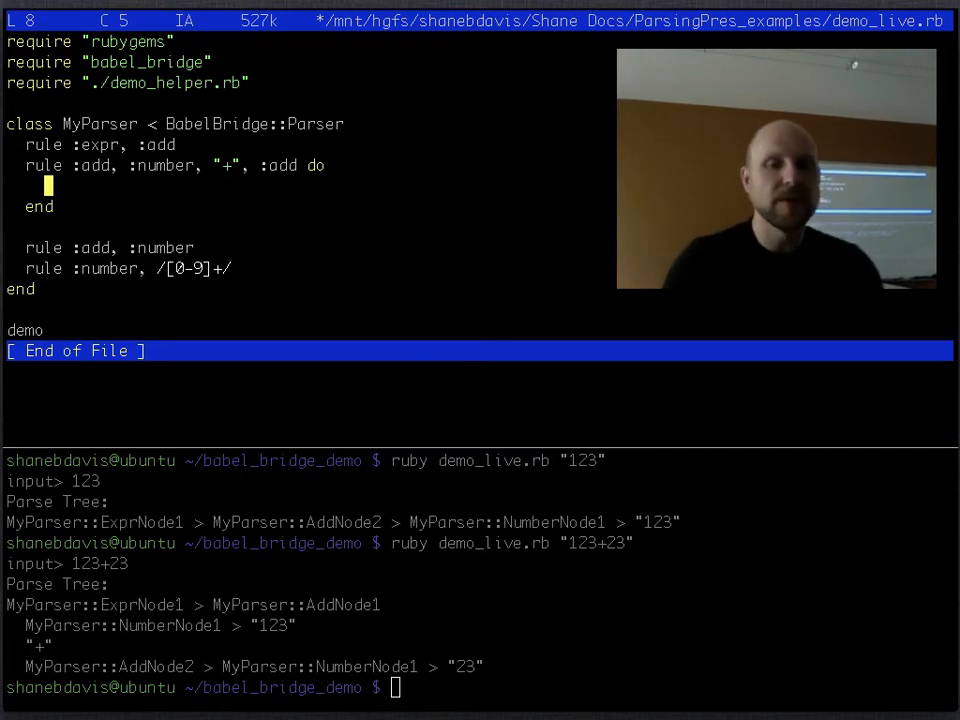
Define the number rule's value method as to_s.to_i
type("def")
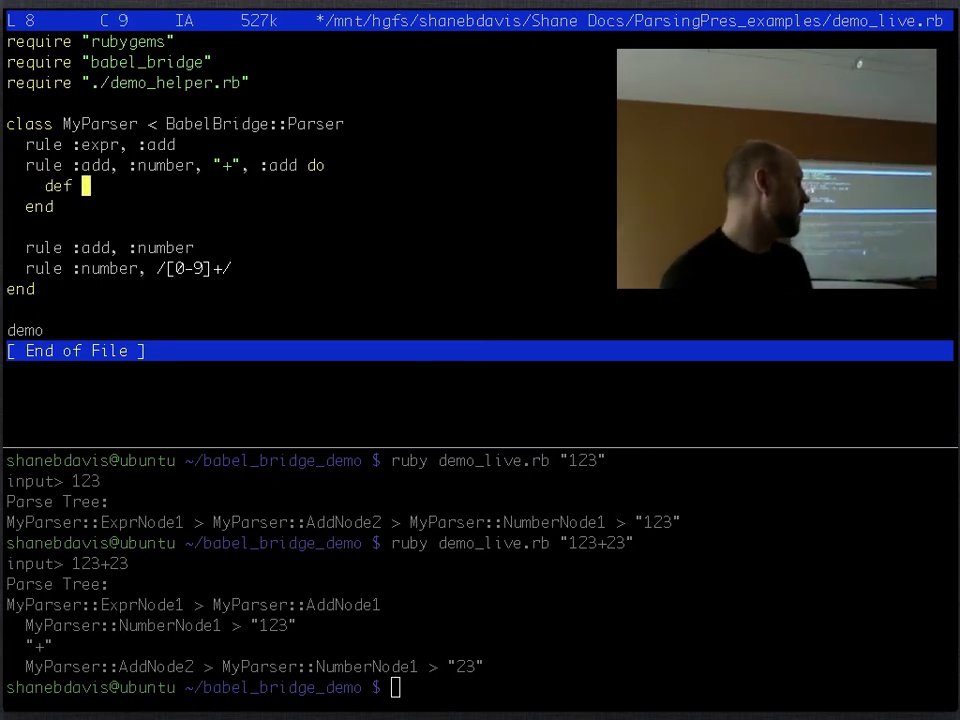
type("v")
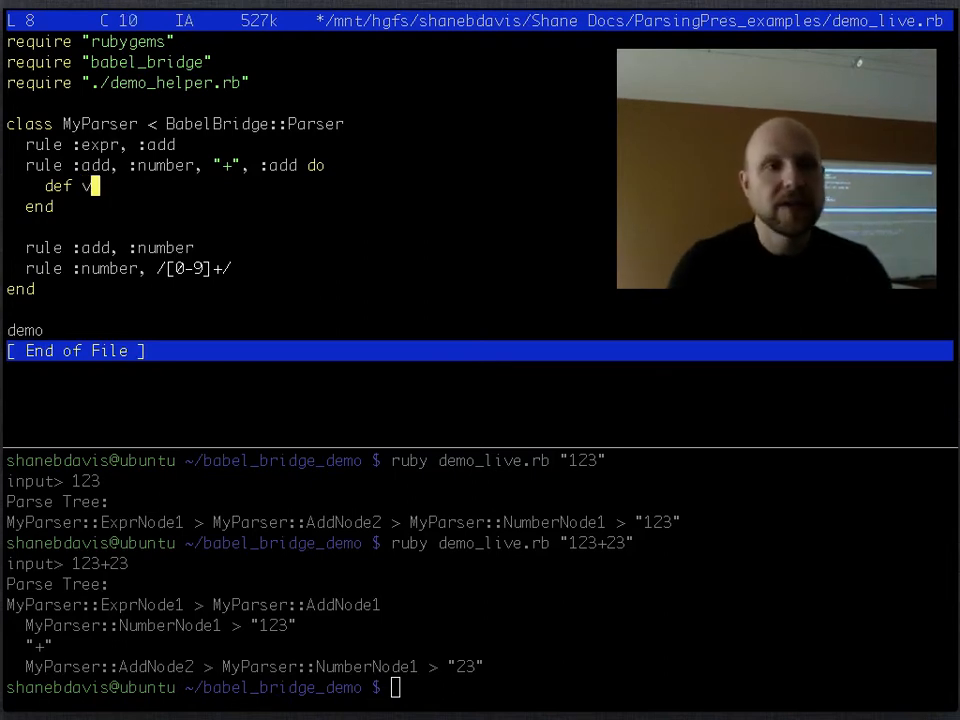
type("alue")
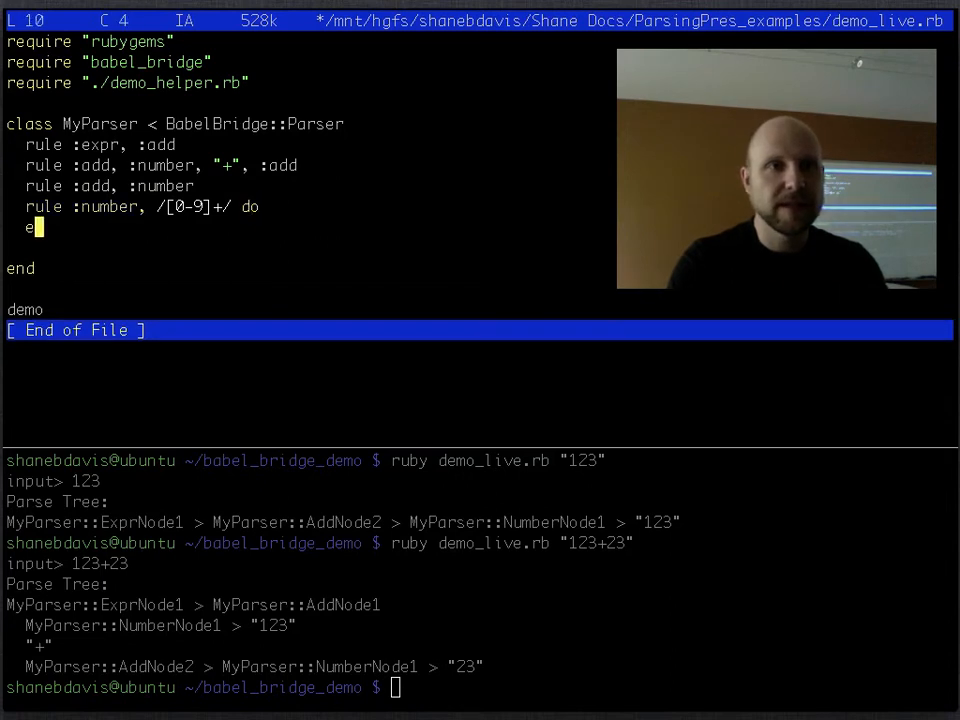
type("def value")
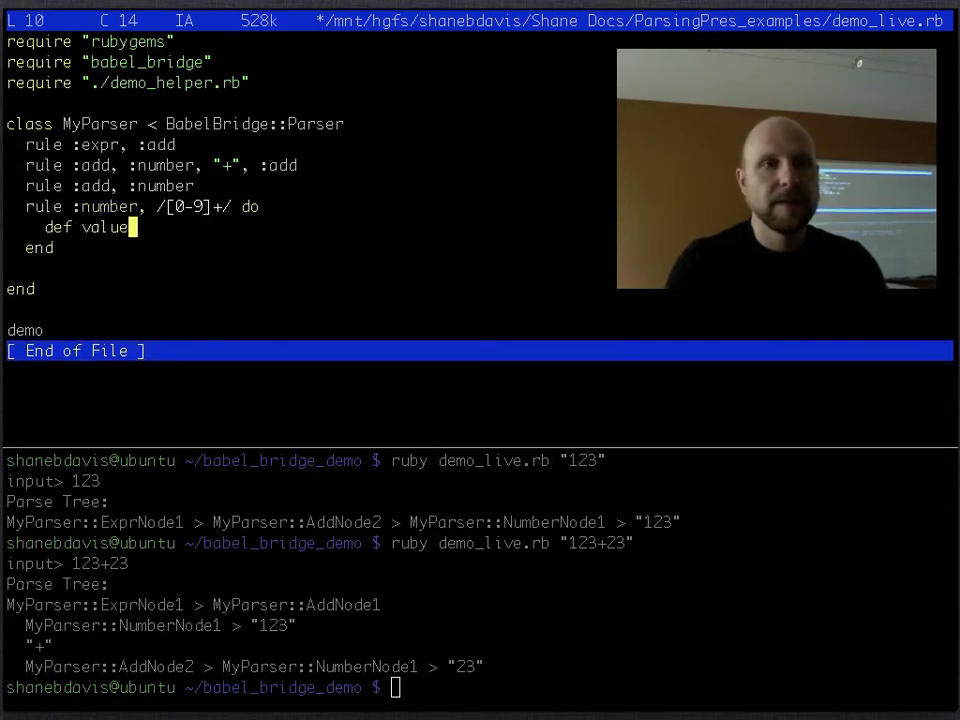
type("to_s")
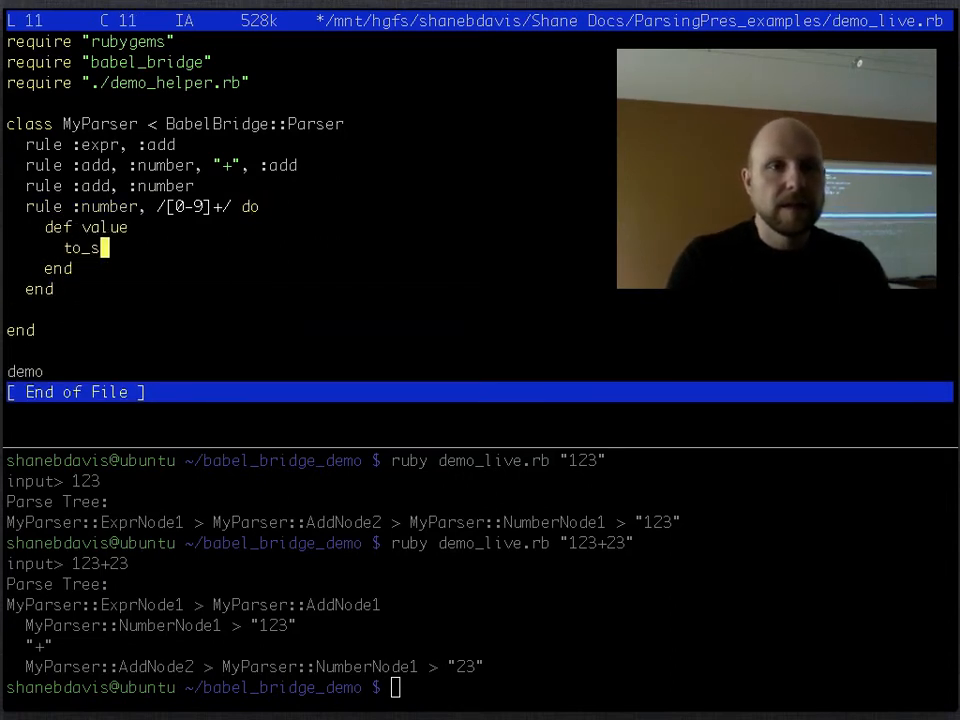
type(".to_i")
left_click(143, 206)
type("-?")
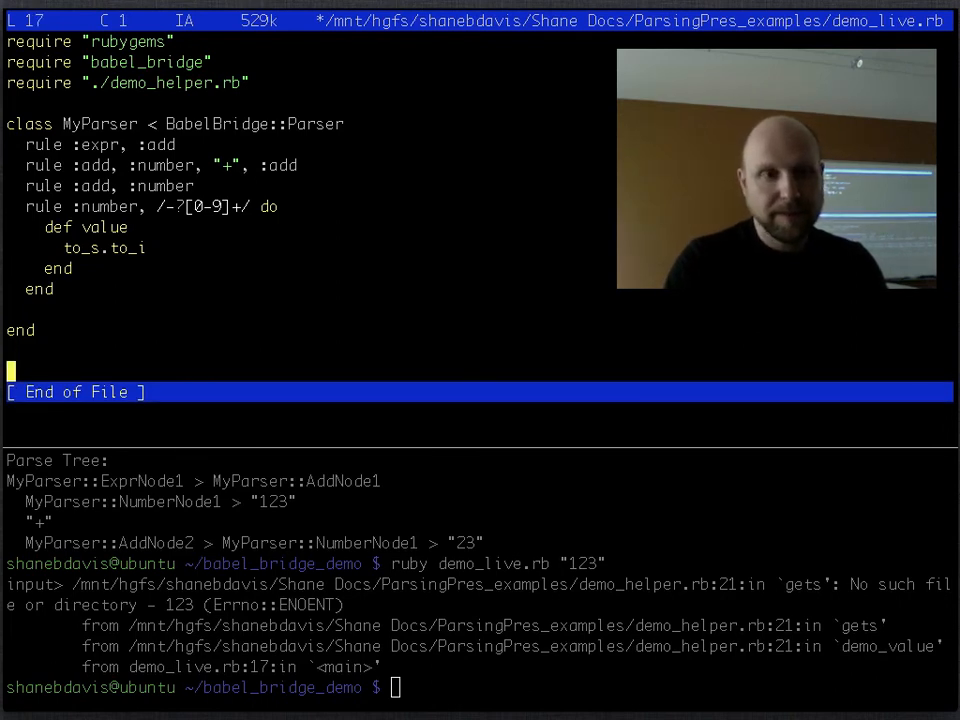
End the script with puts MyParser.new.parse(ARGV[0]).value and run "123" and "123+123"
type("MyPar")
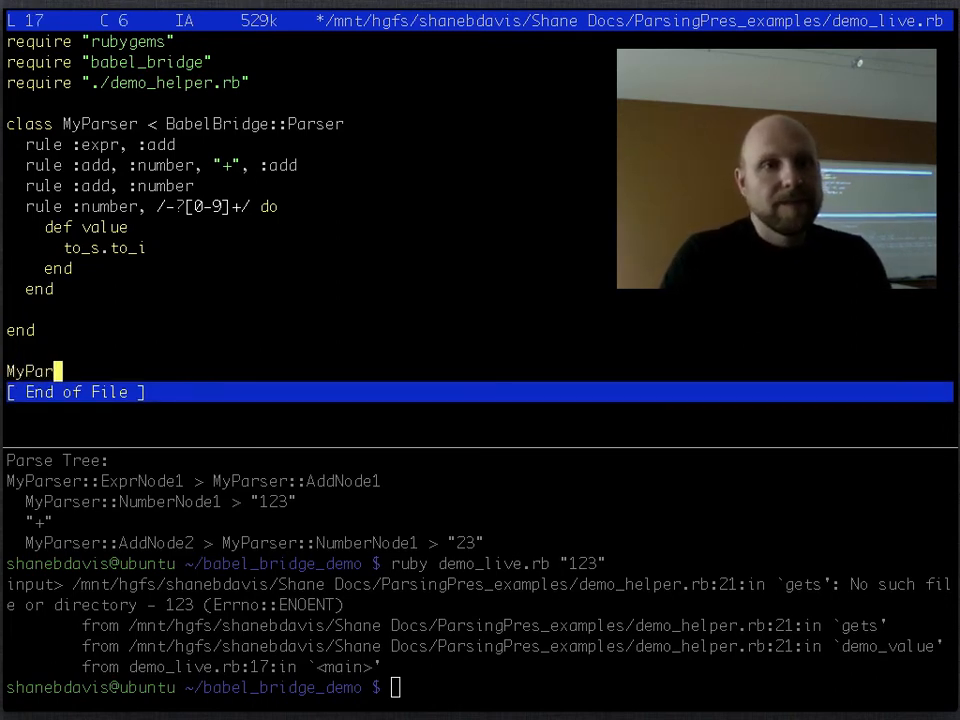
type("ser.new")
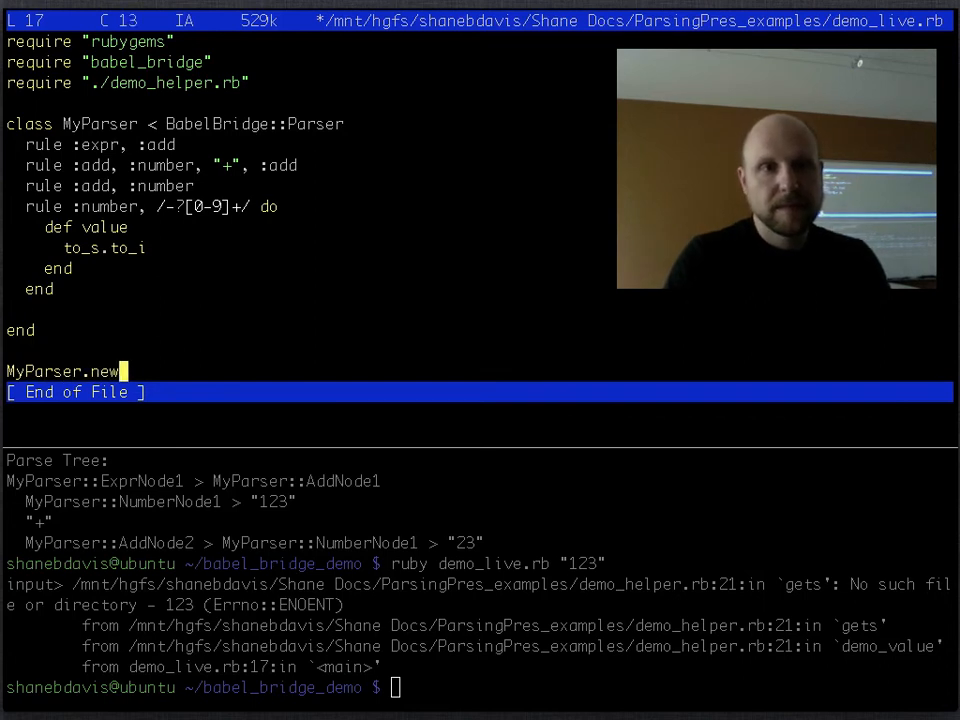
type(".parse(ARGV[0]).value")
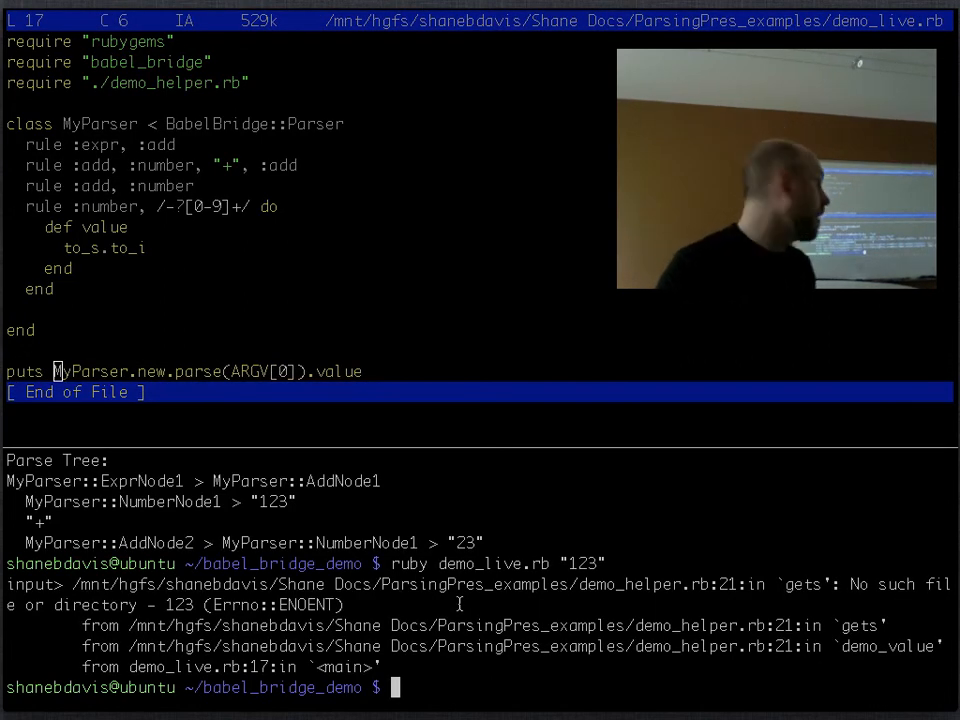
type("ruby demo_live.rb \"123\"")
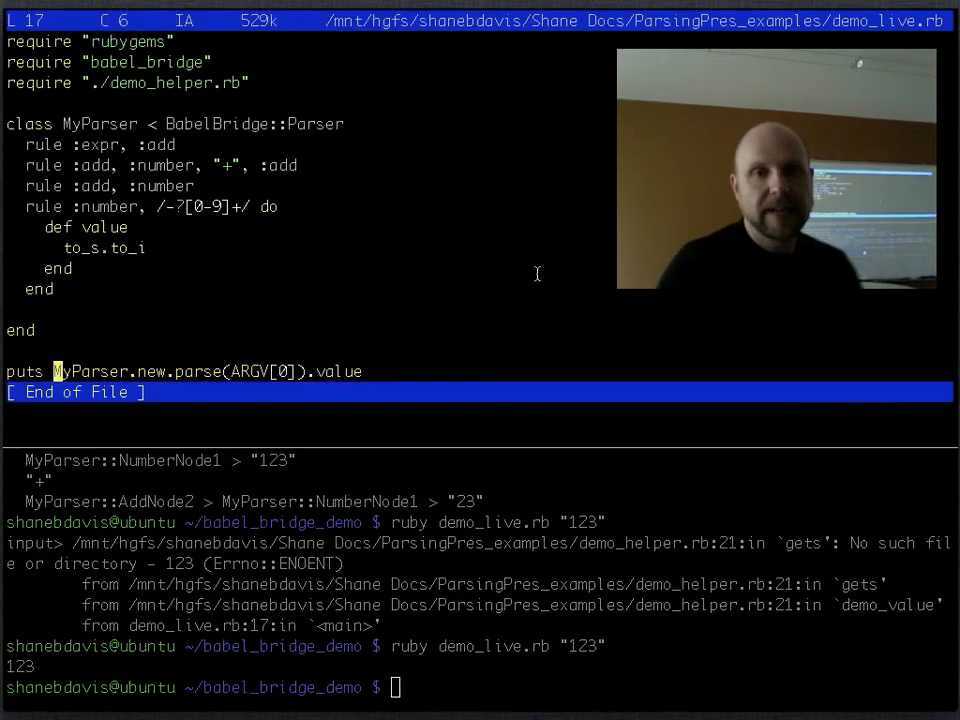
type("inspect")
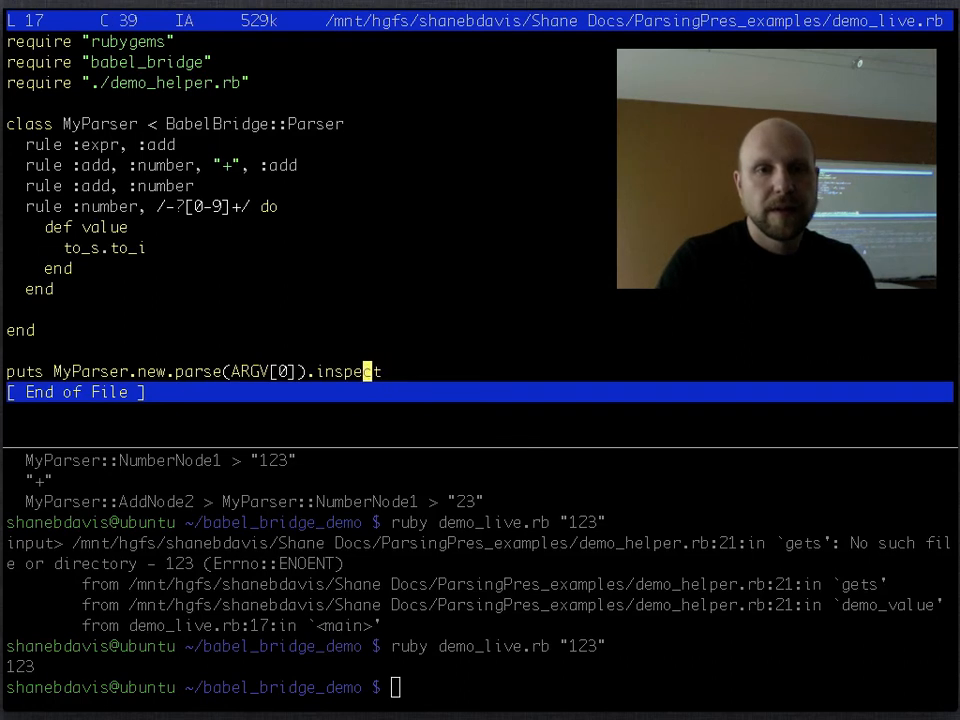
type(".value")
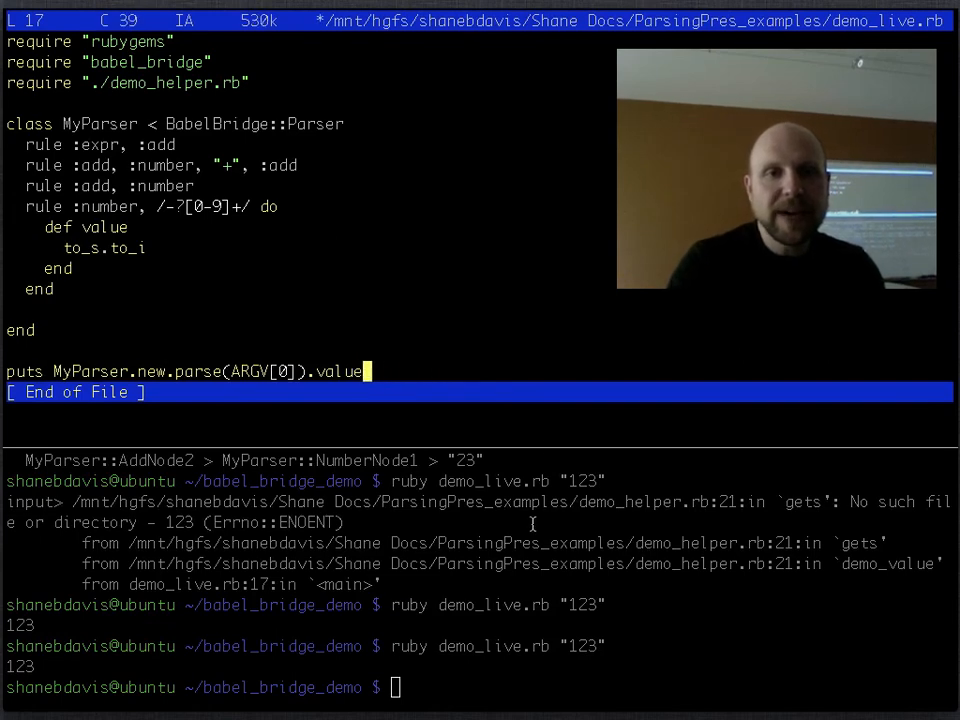
type("ruby demo_live.rb \"123+123")
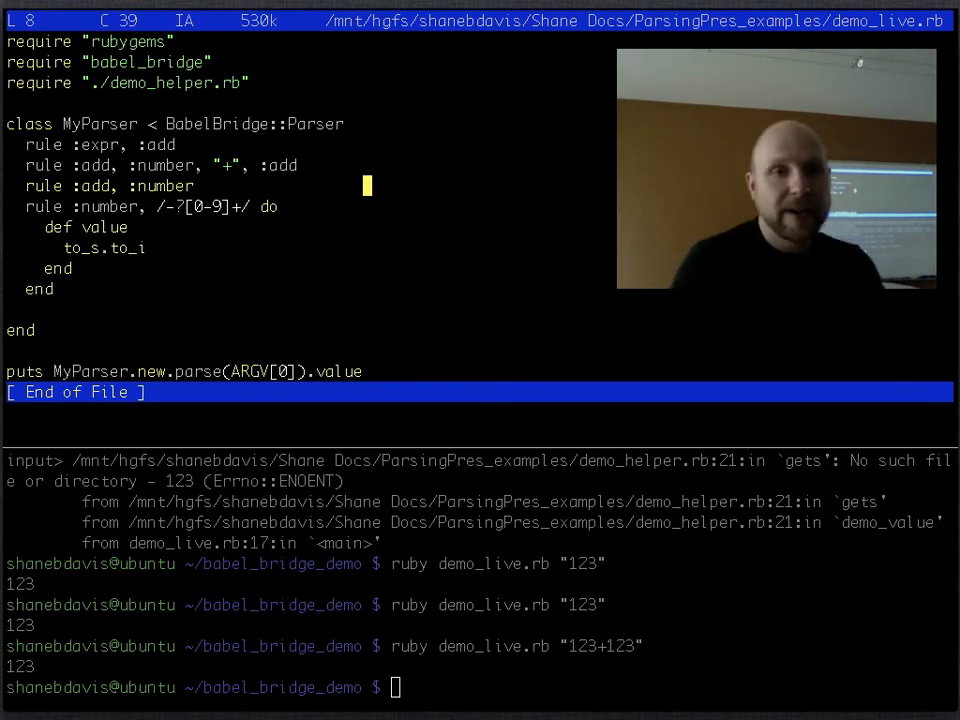
Define the add rule's value as number.value + add.value and run "123+123"
type("dpo")
type("def value")
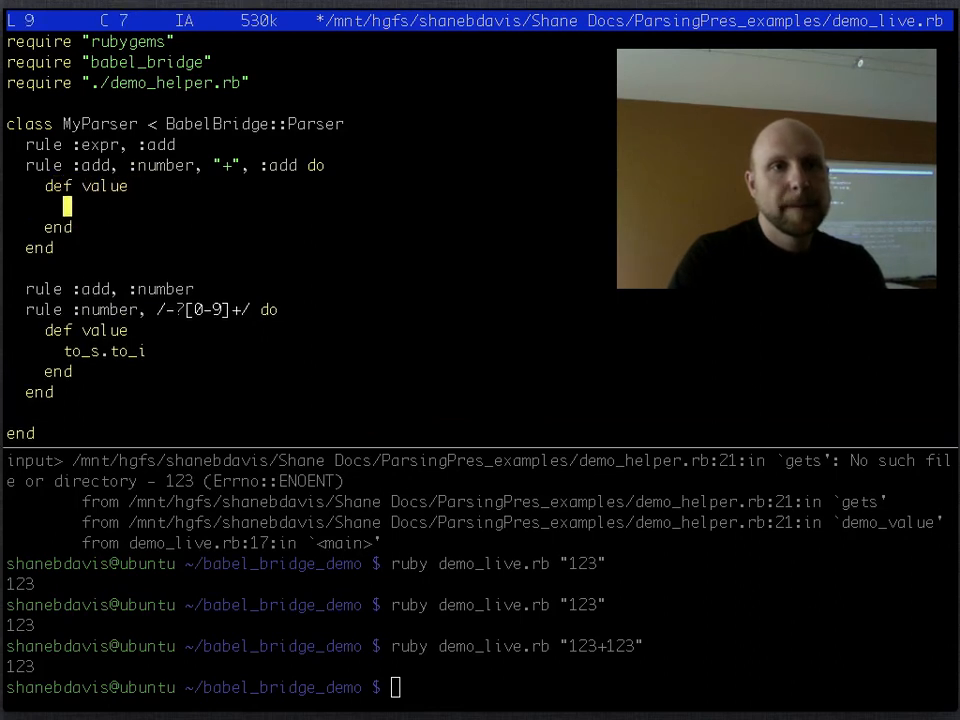
type("number")
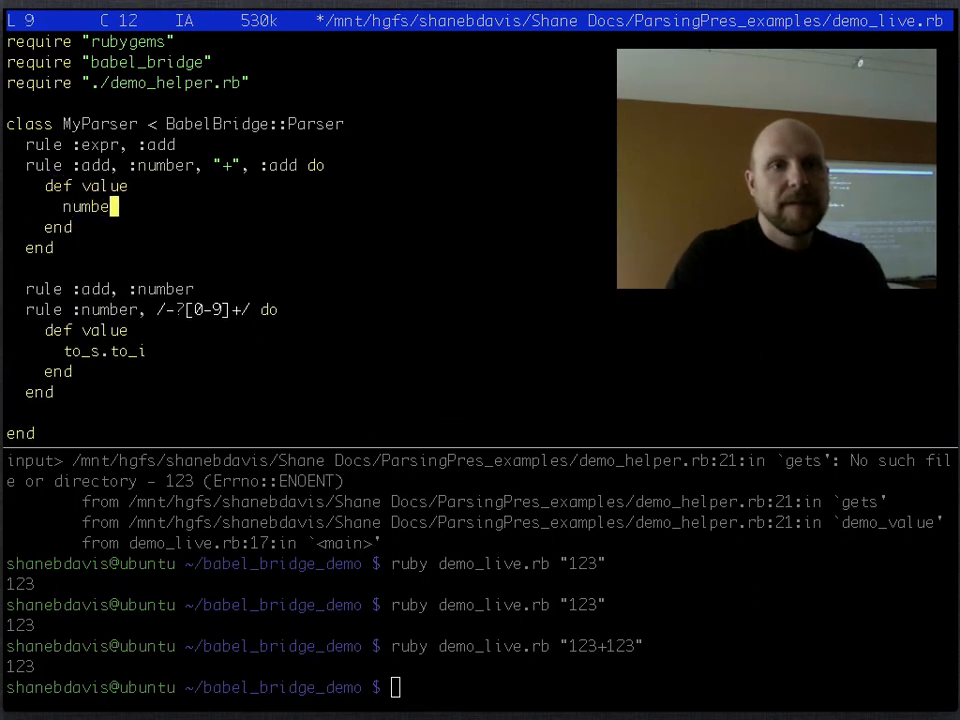
type(".value + add.")
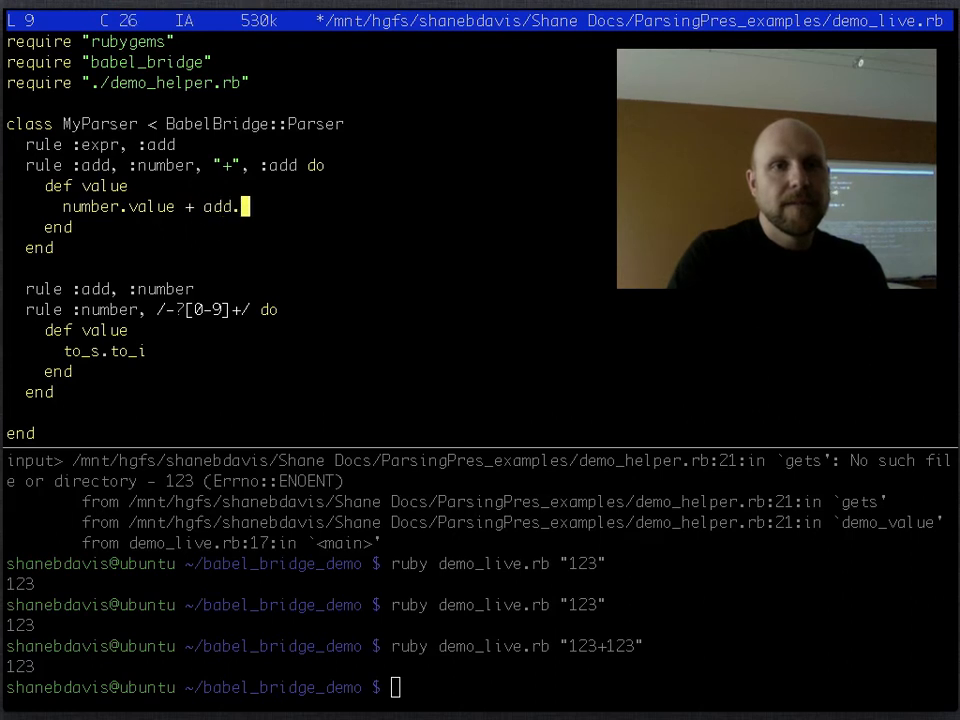
type("value")
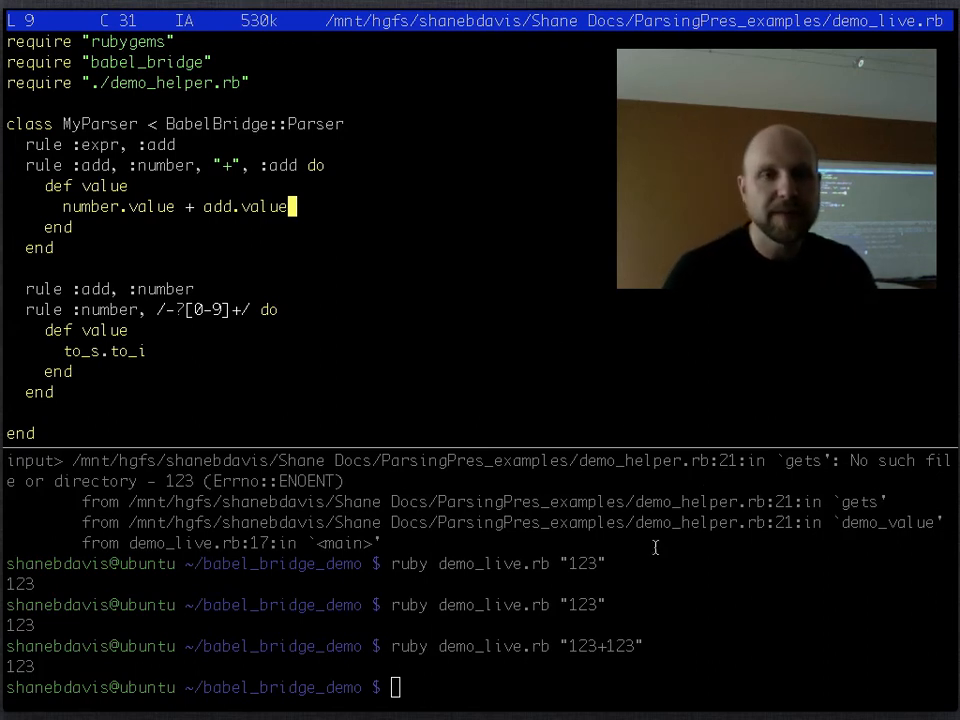
type("ruby demo_live.rb \"123+123\"")
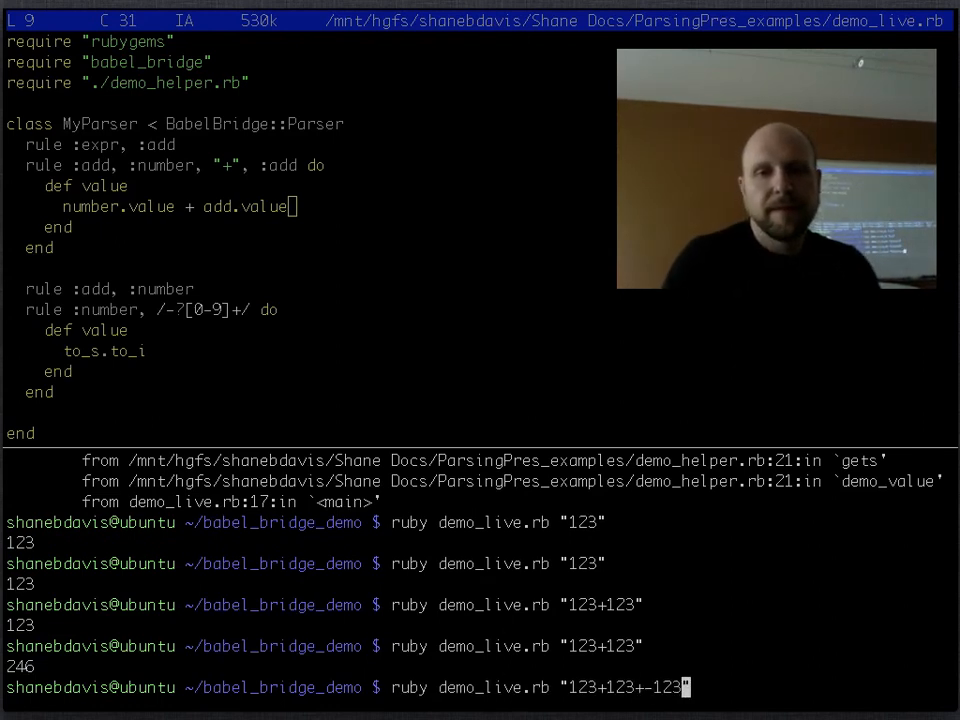
Run "123+123+-1000" (prints -754), then print .inspect instead of .value
type("1000")
type("puts MyParser.new.parse(ARGV[0]).v")
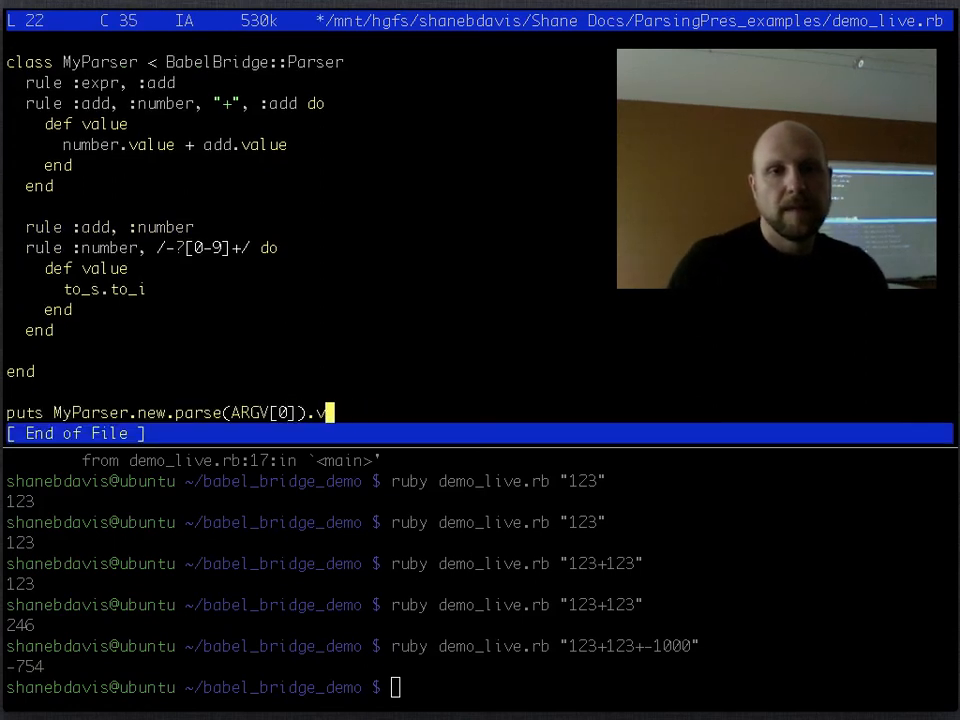
type("nspect")
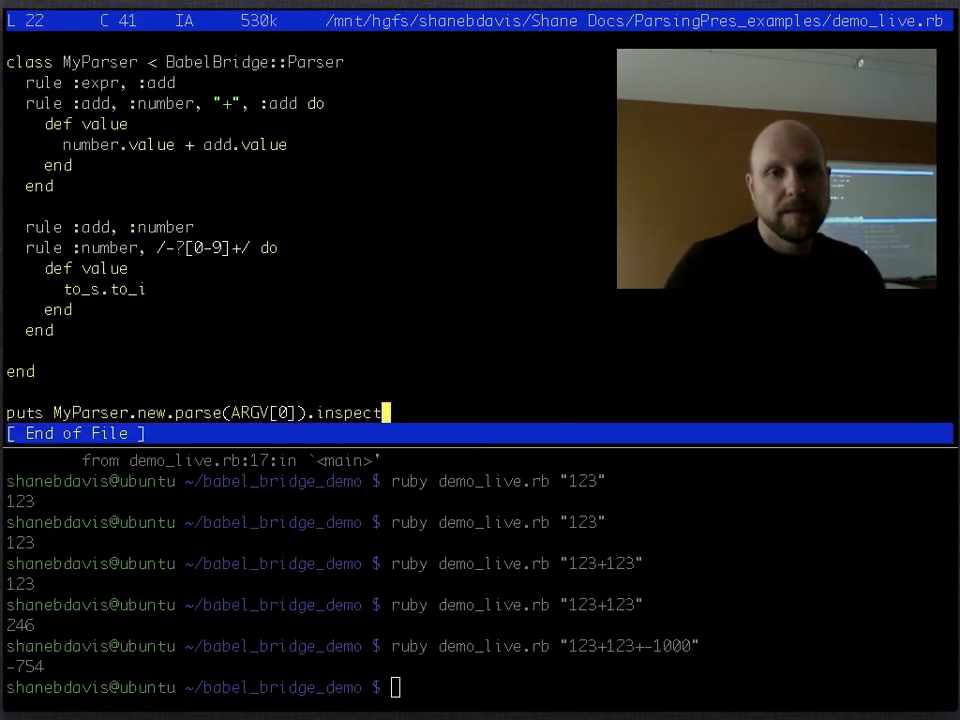
type("ruby demo_live.rb \"123+123+-1000\"")
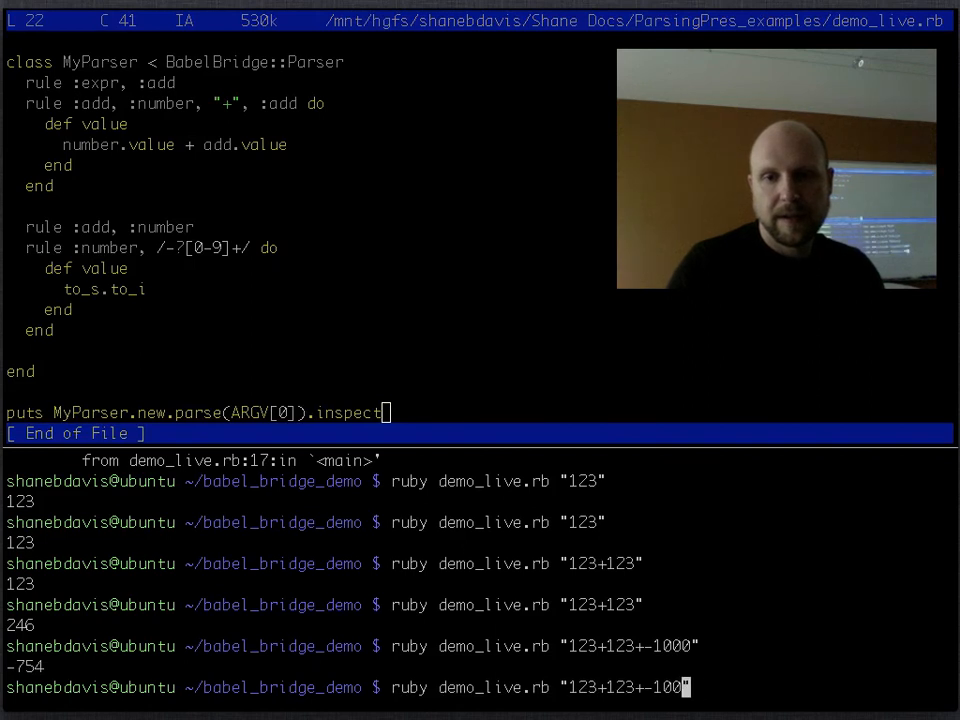